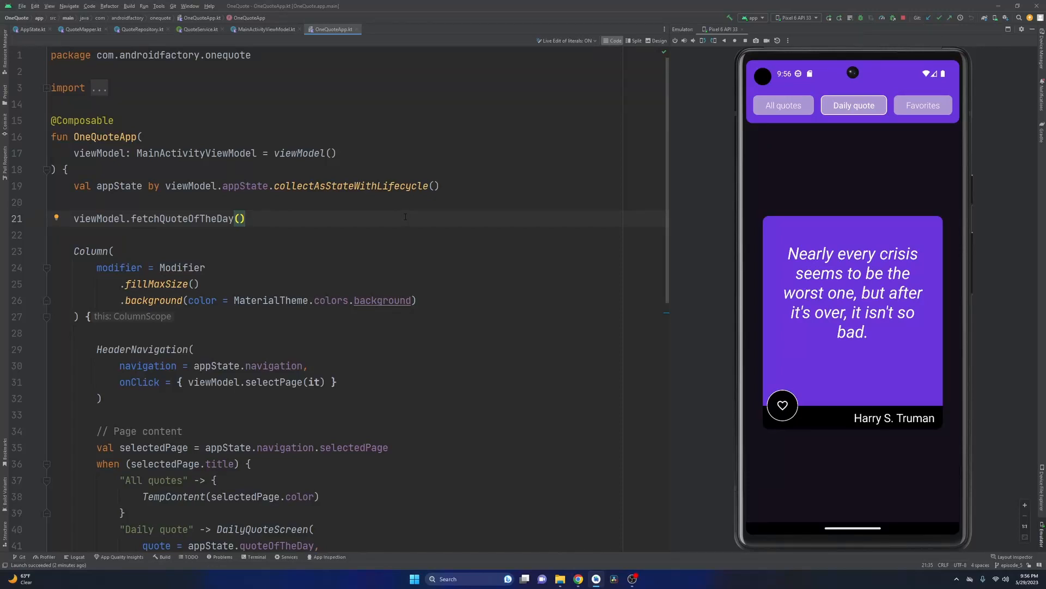
Step: Review the QuoteMapper buildFrom code, then switch over to Chrome
{"action": "left_click", "coordinate": [81, 29]}
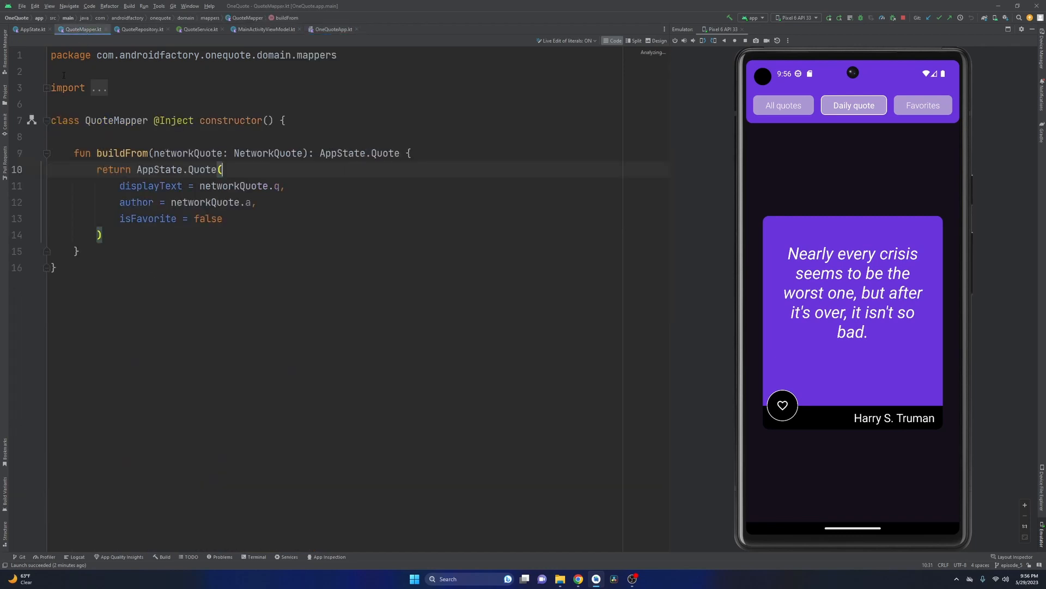
{"action": "double_click", "coordinate": [114, 121]}
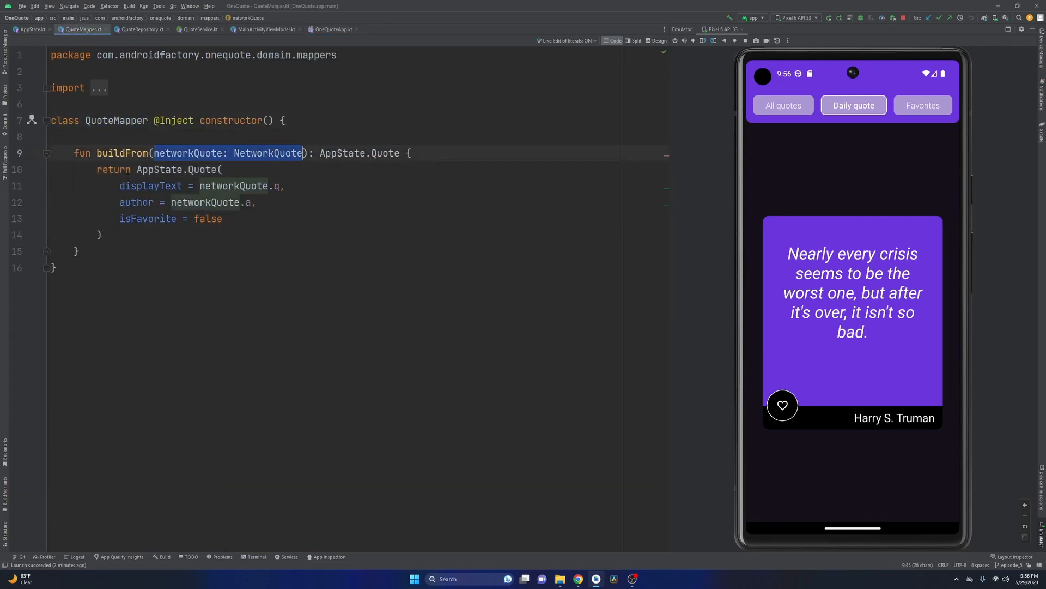
{"action": "left_click", "coordinate": [223, 169]}
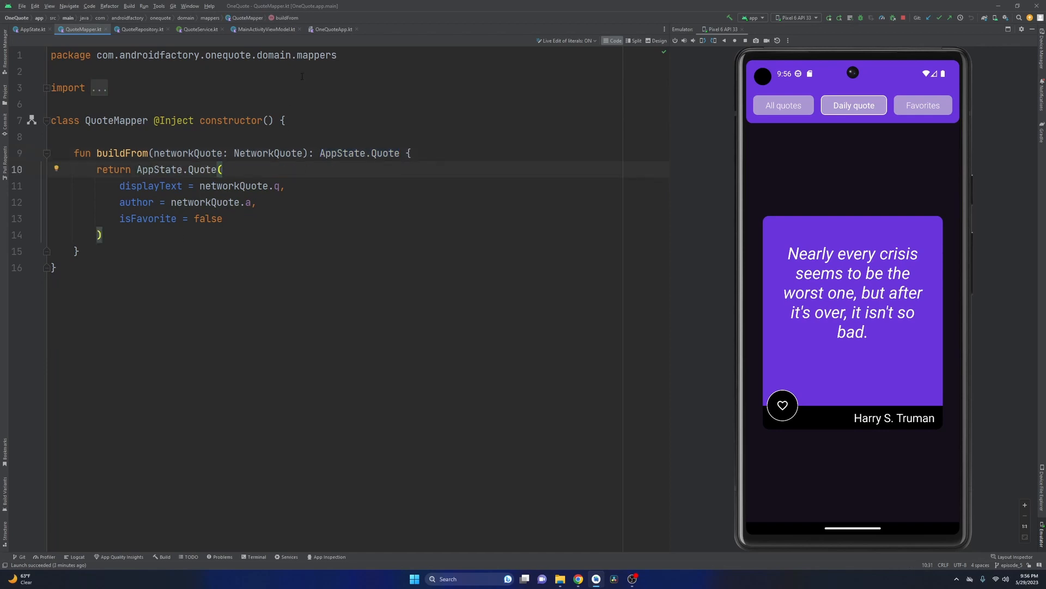
{"action": "left_click", "coordinate": [333, 28]}
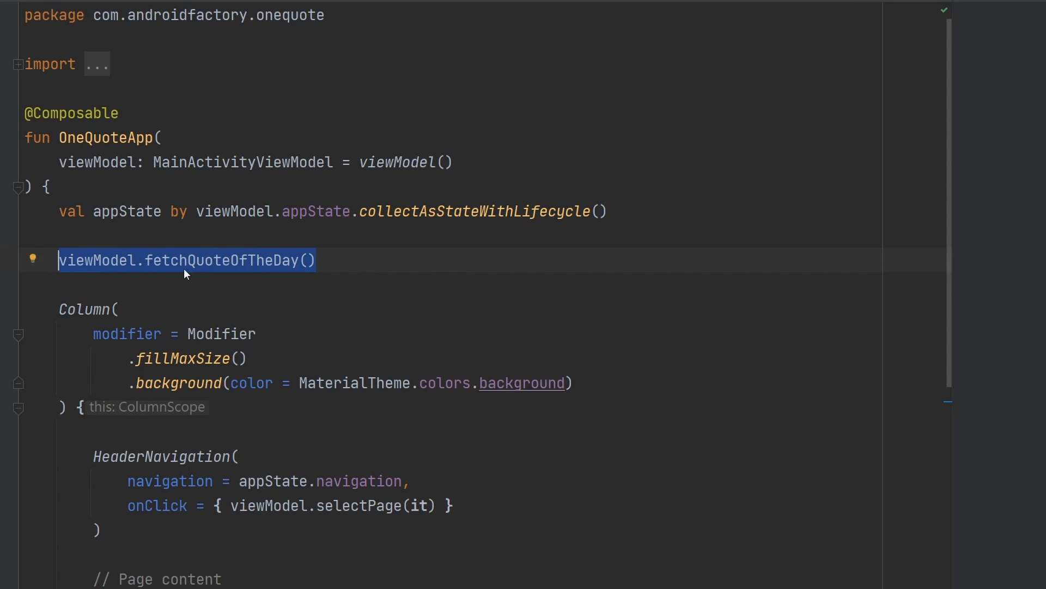
{"action": "mouse_move", "coordinate": [346, 262]}
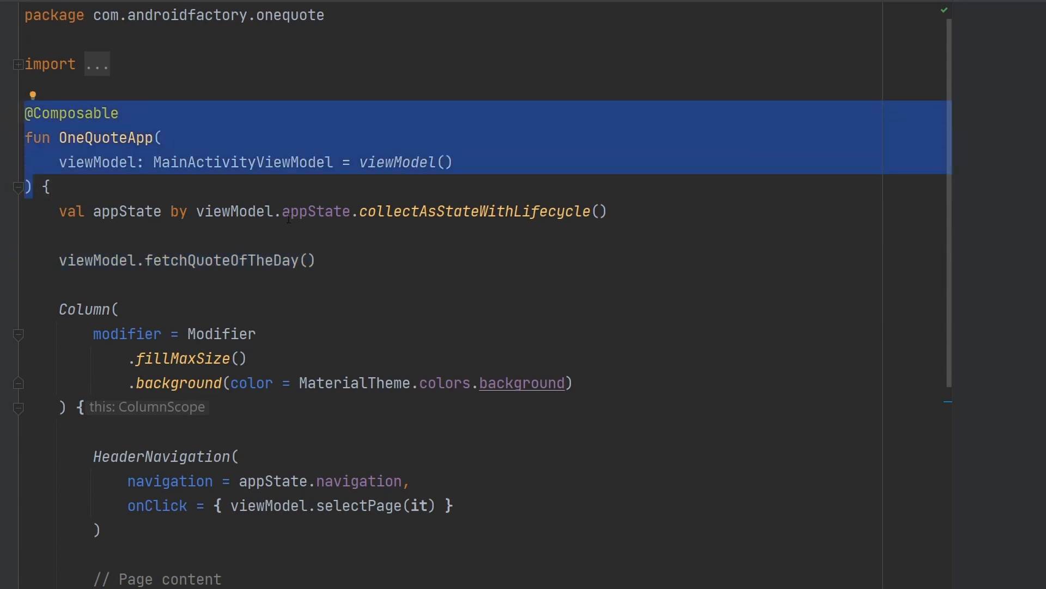
Step: Review the fetchQuoteOfTheDay call and the docs' DisposableEffect HomeScreen example code
{"action": "left_click", "coordinate": [311, 261]}
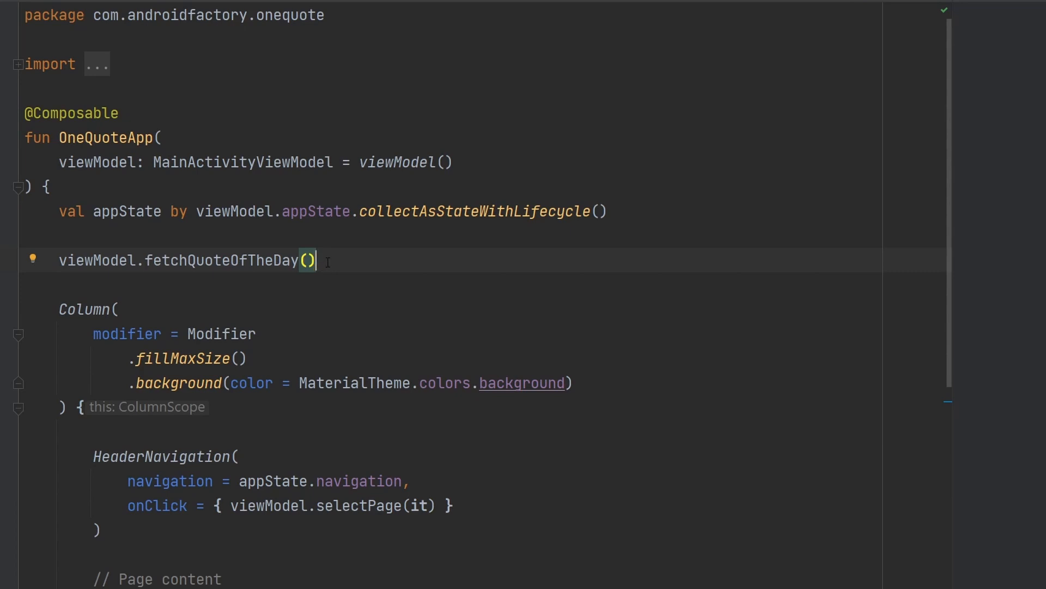
{"action": "triple_click", "coordinate": [186, 260]}
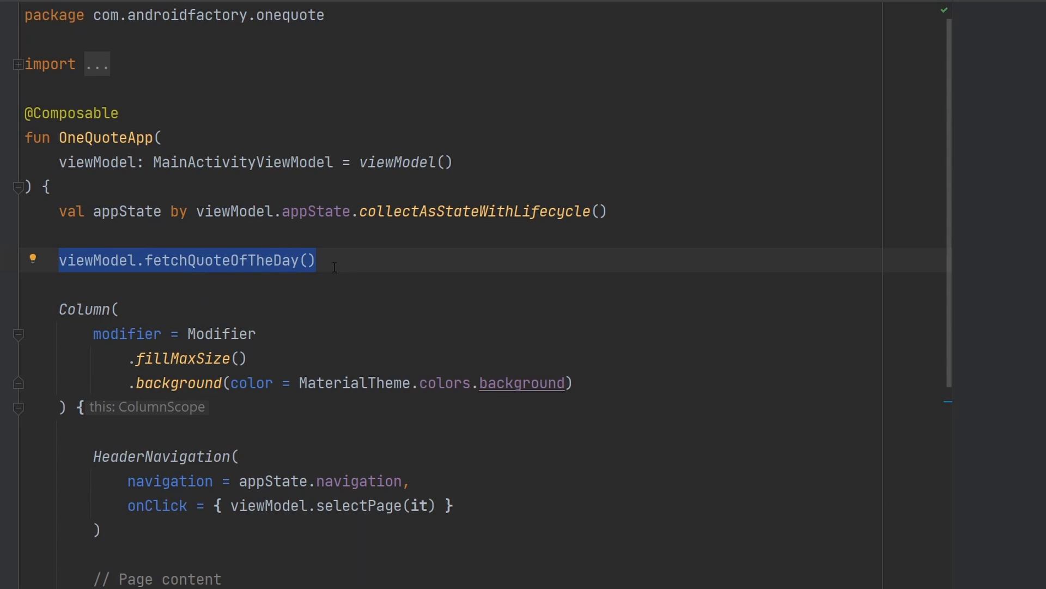
{"action": "mouse_move", "coordinate": [332, 263]}
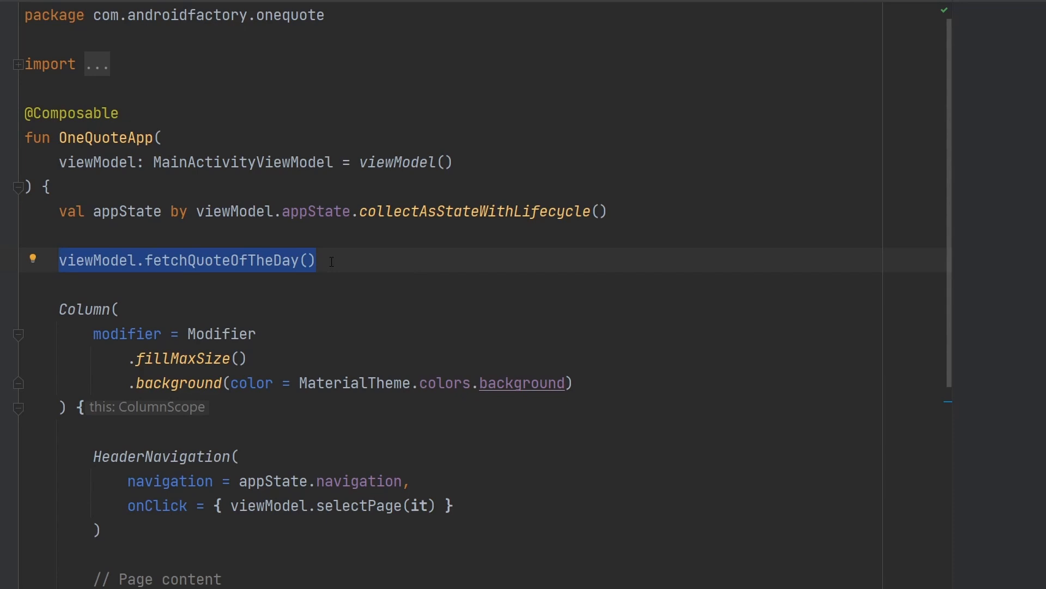
{"action": "left_click", "coordinate": [317, 261]}
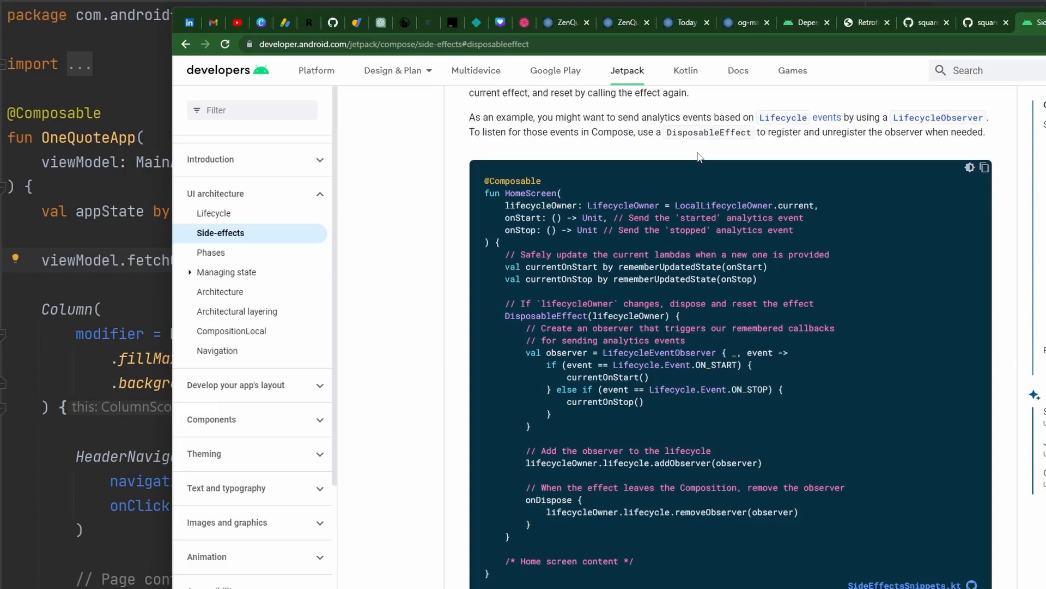
{"action": "mouse_move", "coordinate": [700, 157]}
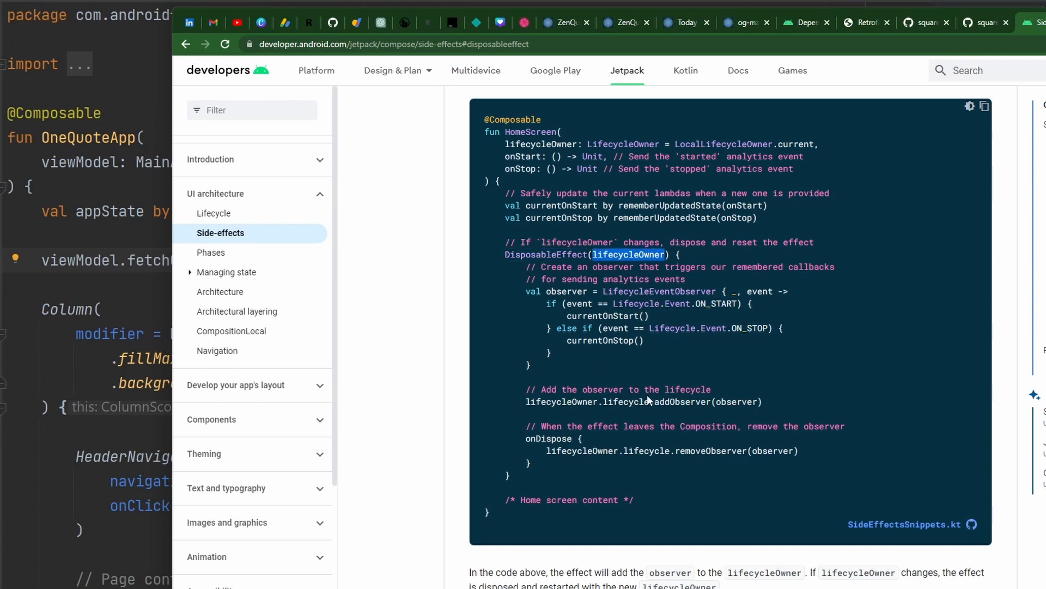
{"action": "mouse_move", "coordinate": [649, 399]}
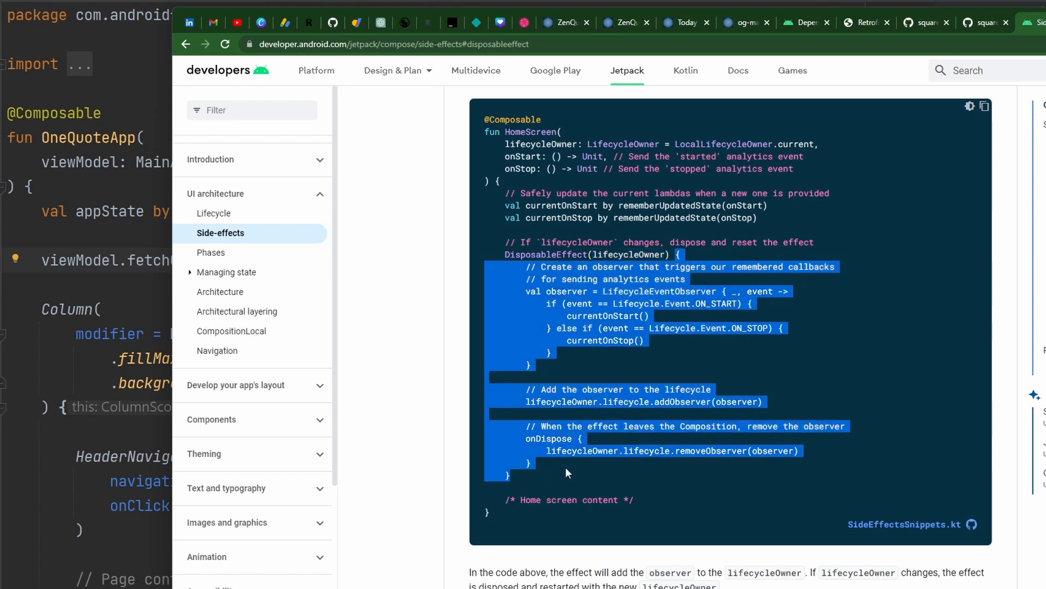
{"action": "left_click", "coordinate": [578, 468]}
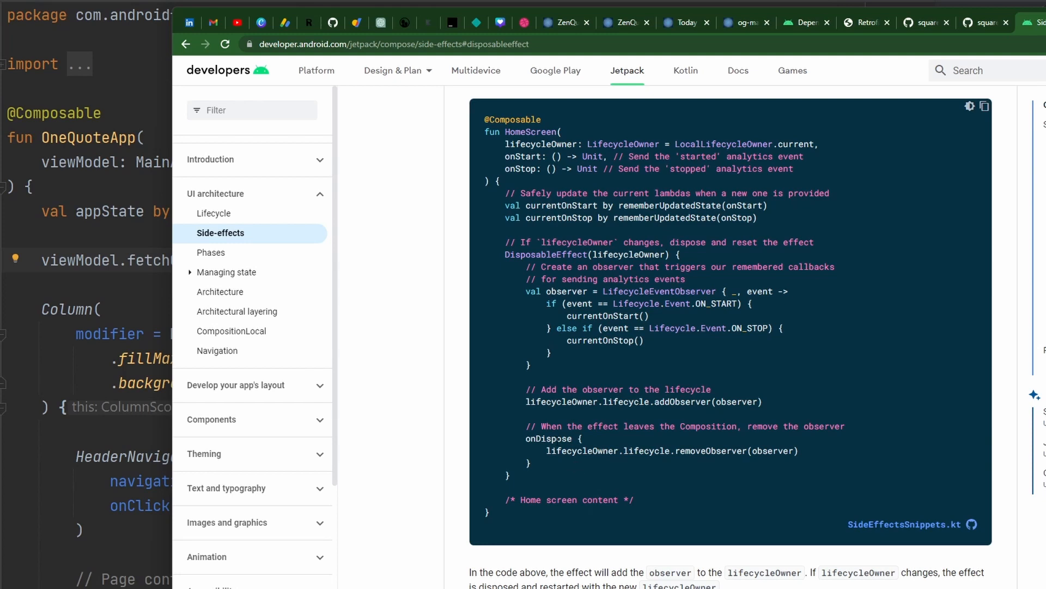
{"action": "mouse_move", "coordinate": [459, 398]}
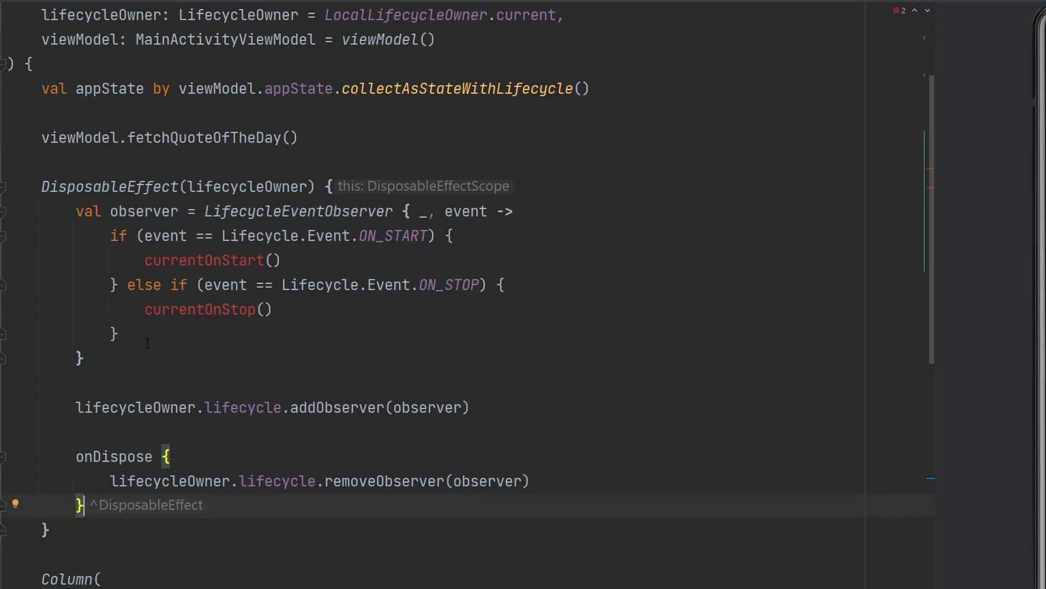
Step: Give OneQuoteApp a lifecycleOwner = LocalLifecycleOwner.current parameter and review the pasted DisposableEffect
{"action": "scroll", "scroll_direction": "up", "scroll_amount": 3}
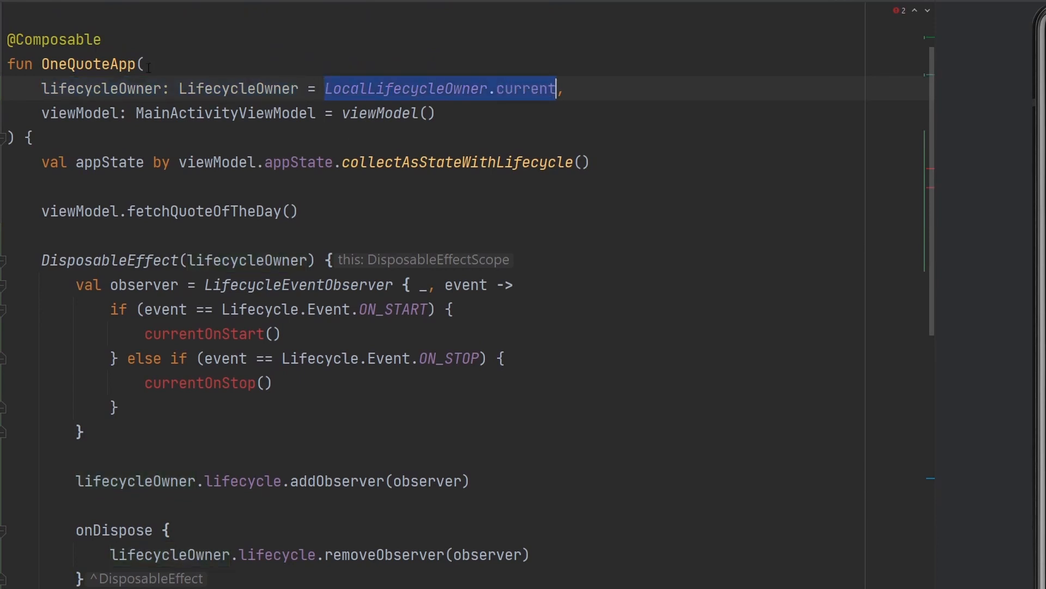
{"action": "left_click", "coordinate": [112, 63]}
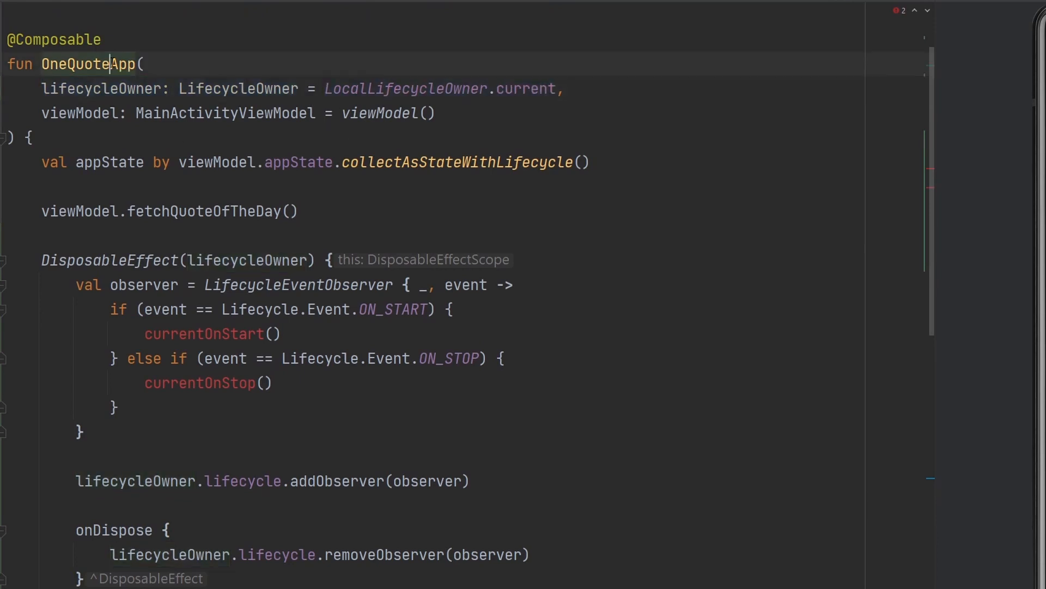
{"action": "double_click", "coordinate": [87, 63]}
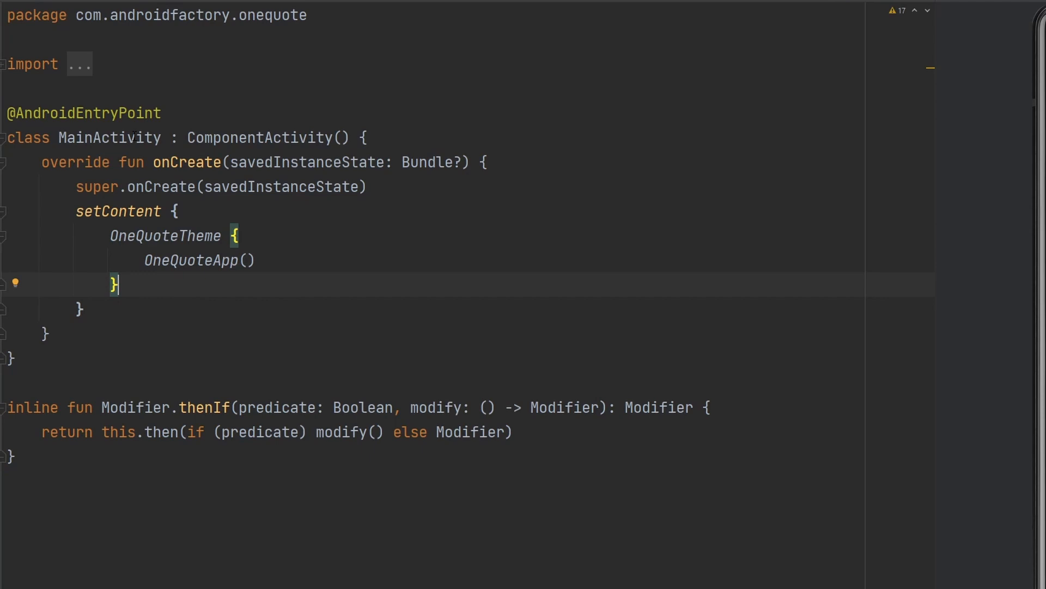
{"action": "double_click", "coordinate": [109, 137]}
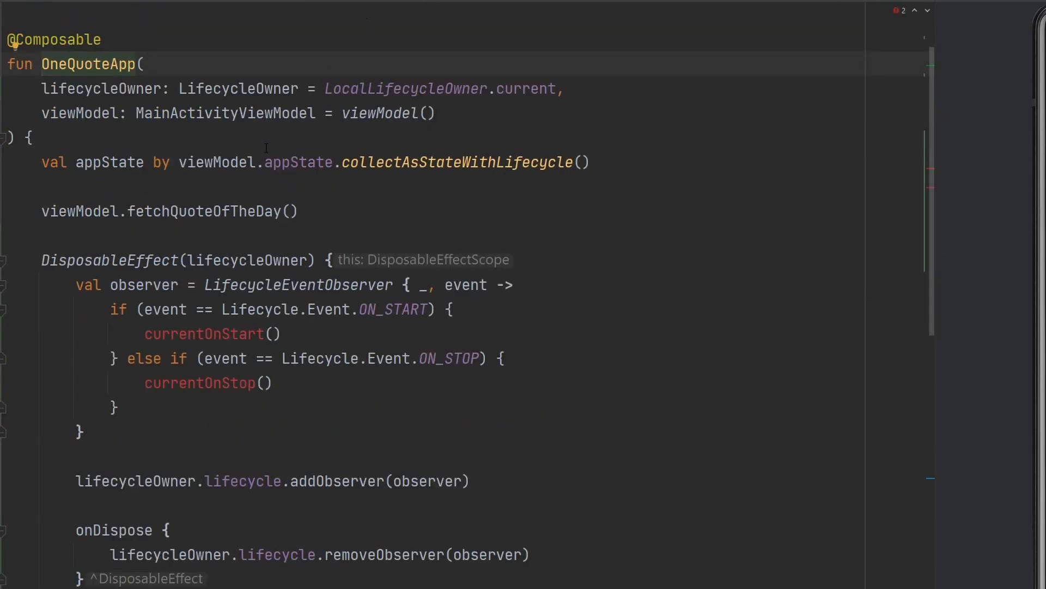
{"action": "double_click", "coordinate": [238, 88]}
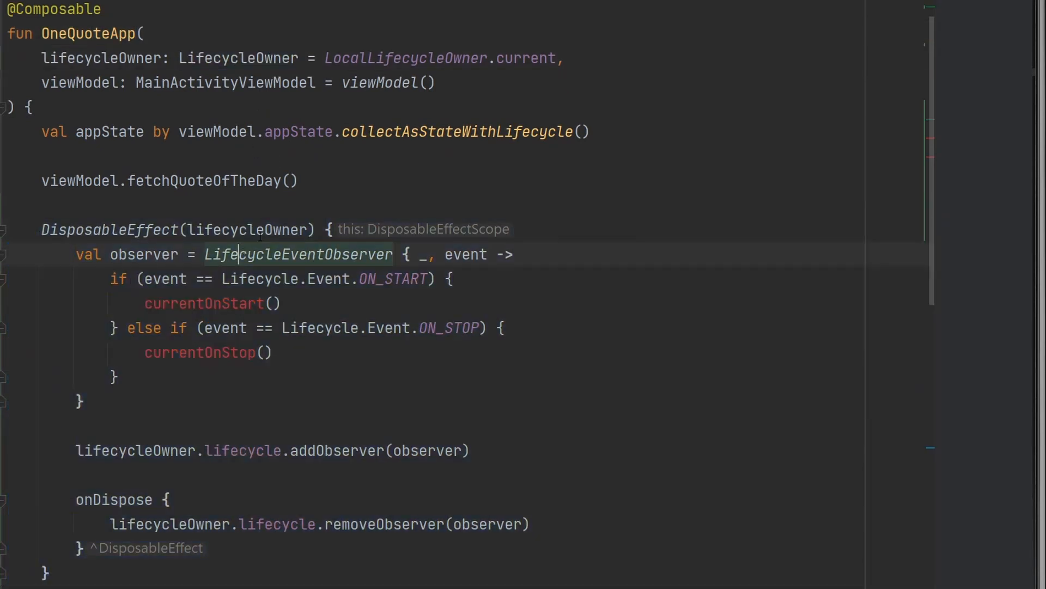
{"action": "double_click", "coordinate": [246, 229]}
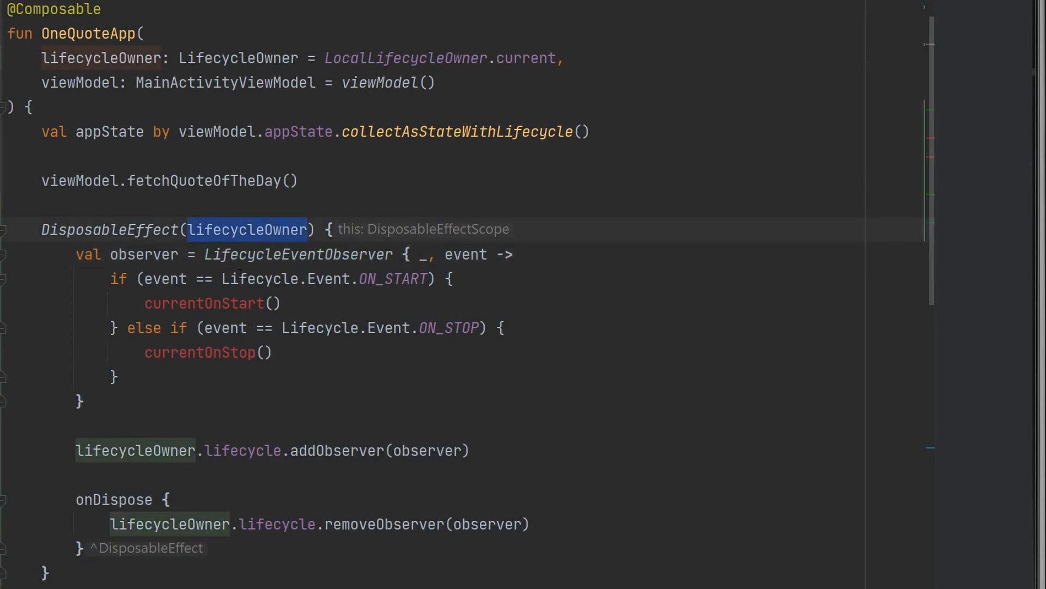
{"action": "left_click", "coordinate": [192, 230]}
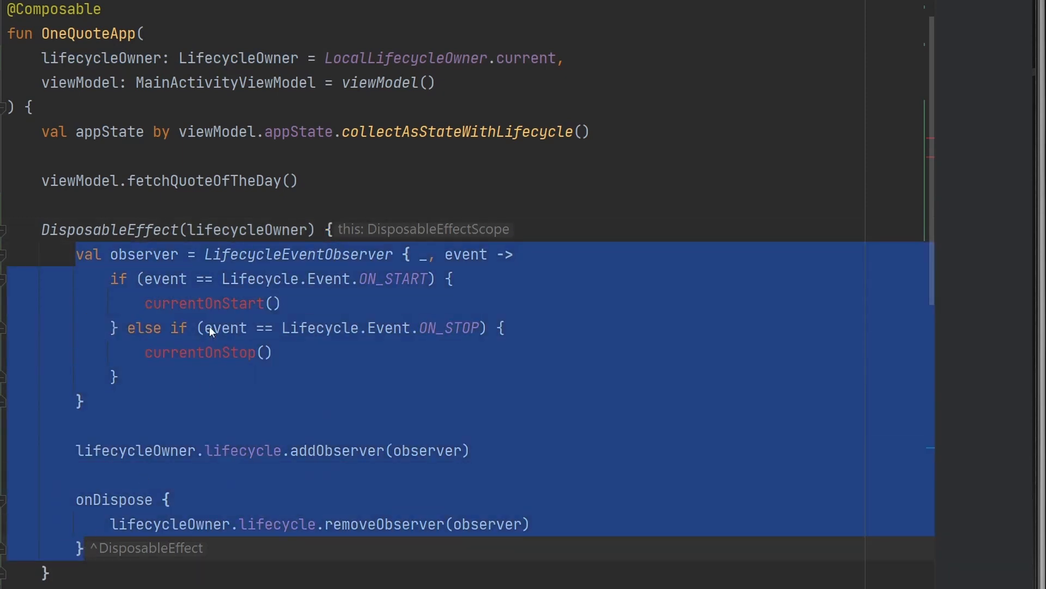
{"action": "left_click", "coordinate": [211, 328]}
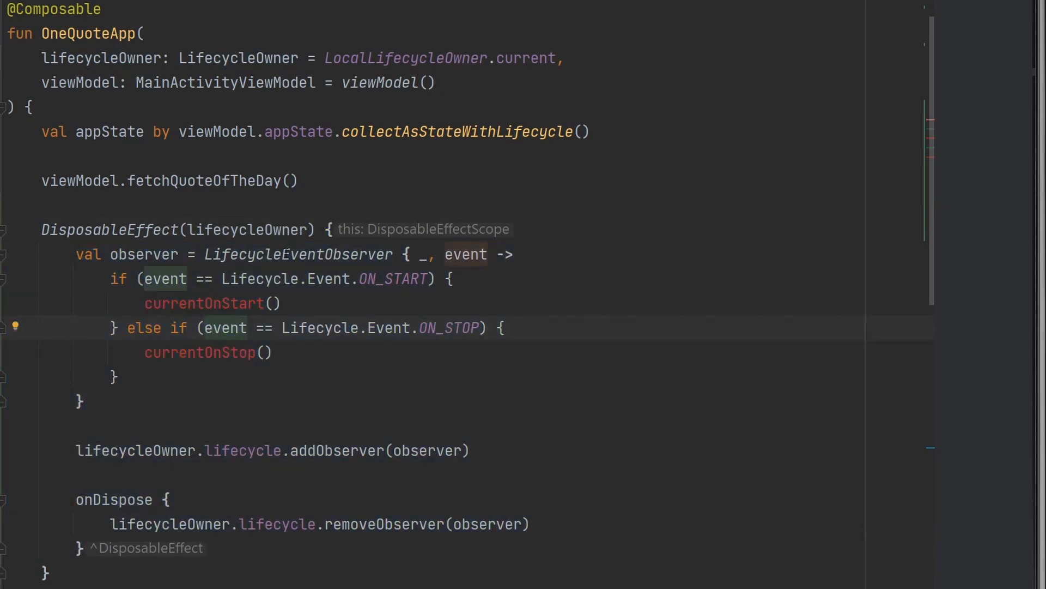
{"action": "double_click", "coordinate": [299, 254]}
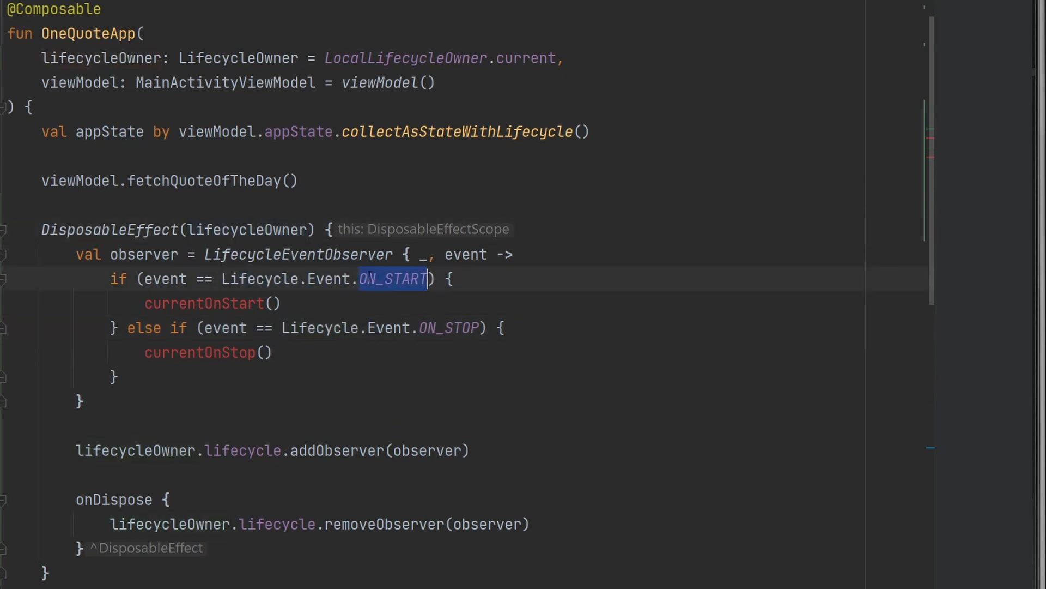
{"action": "left_click", "coordinate": [448, 328]}
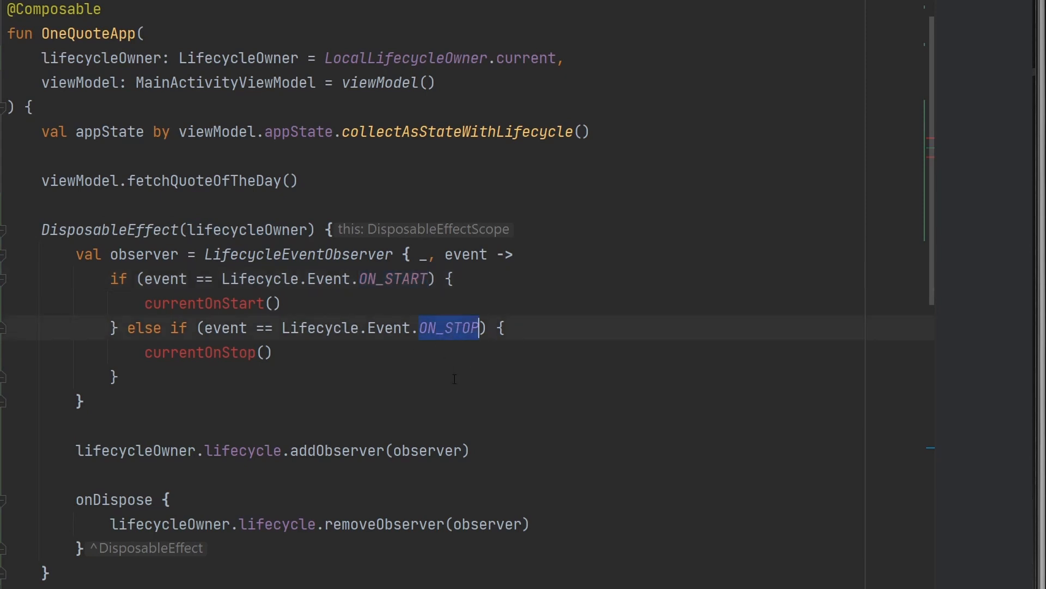
{"action": "mouse_move", "coordinate": [280, 408]}
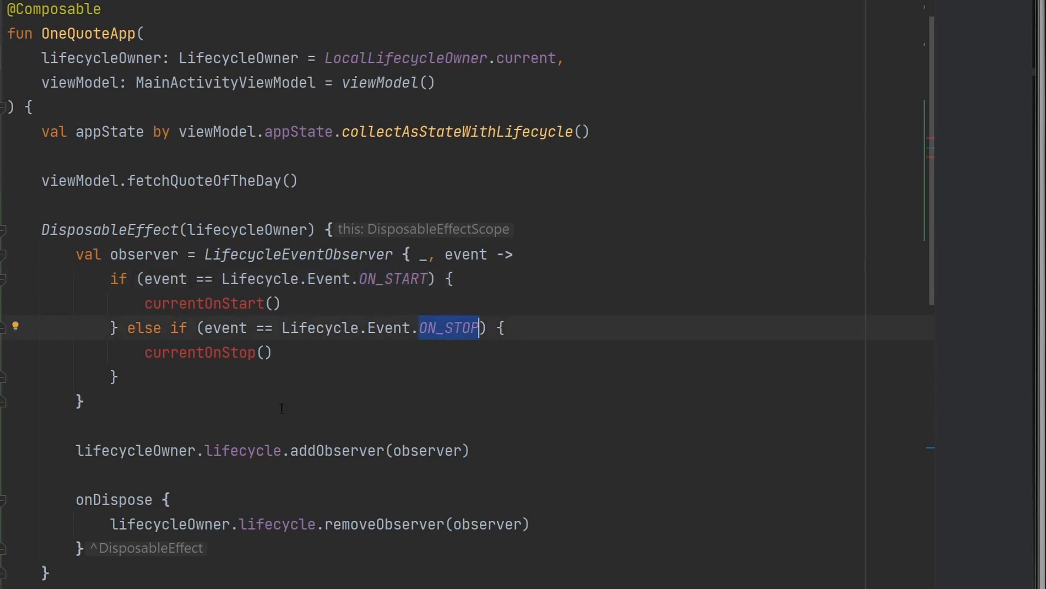
{"action": "scroll", "scroll_direction": "down", "scroll_amount": 3}
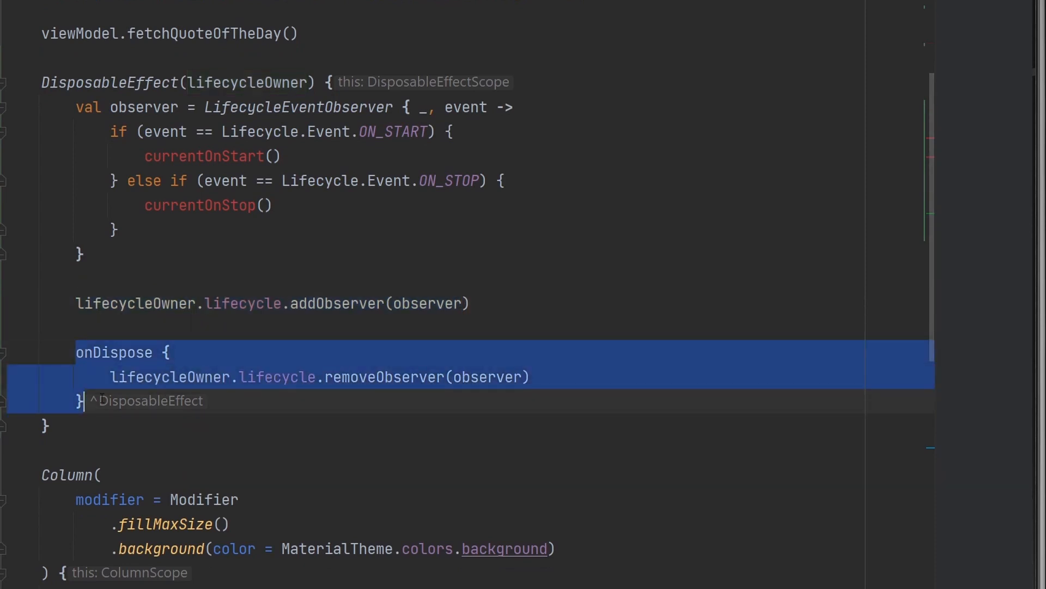
{"action": "key", "text": "Delete"}
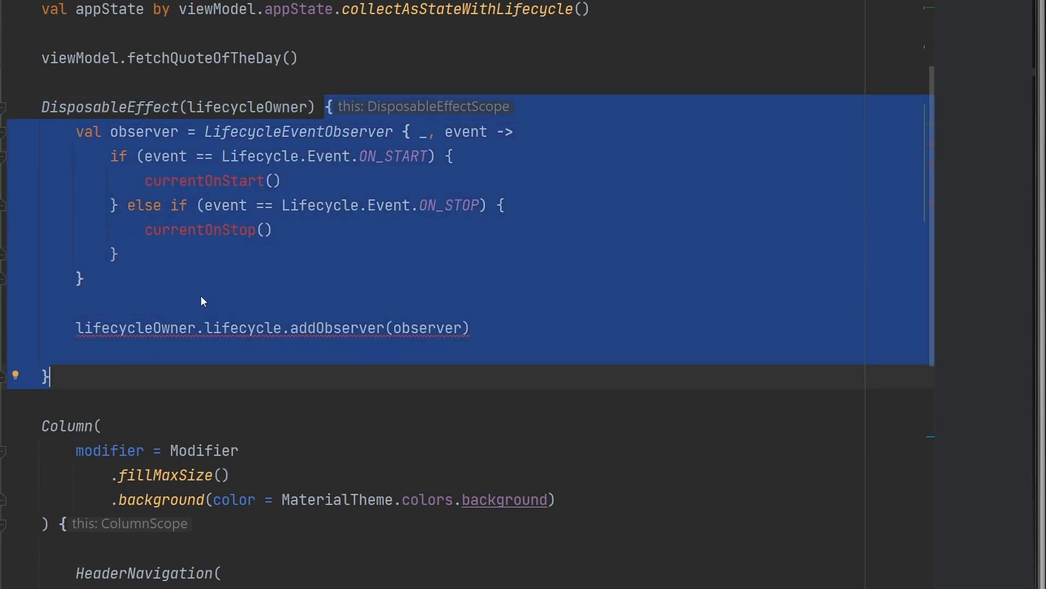
{"action": "left_click", "coordinate": [201, 304]}
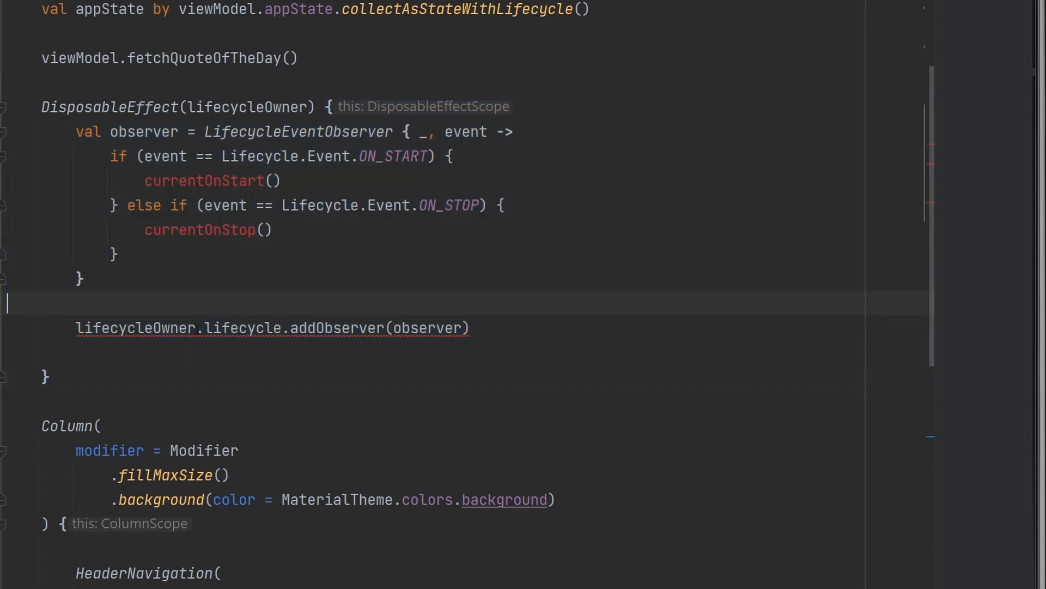
{"action": "mouse_move", "coordinate": [273, 328]}
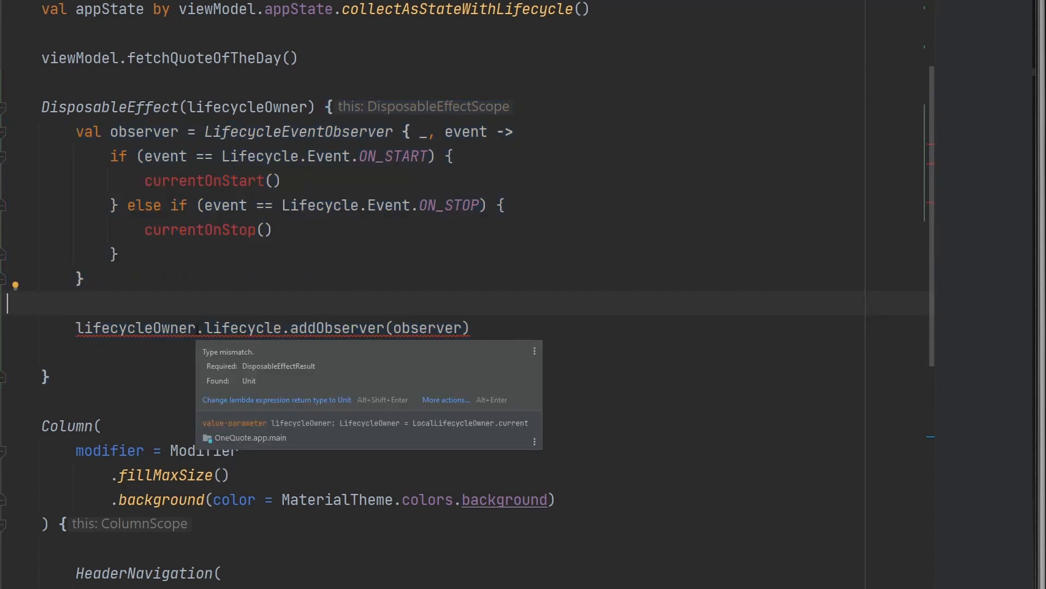
{"action": "mouse_move", "coordinate": [260, 383]}
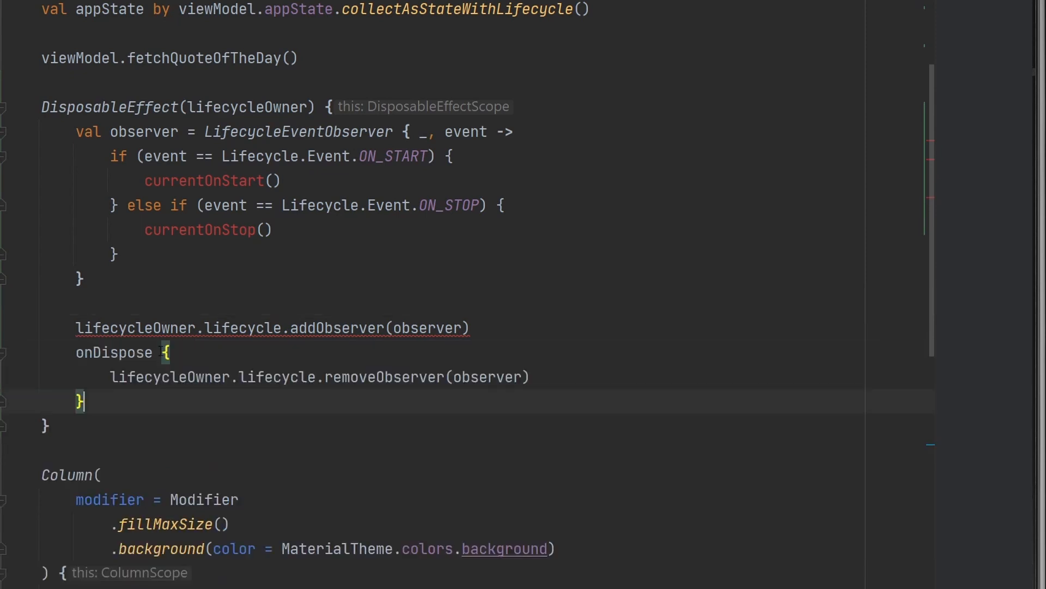
{"action": "double_click", "coordinate": [113, 353]}
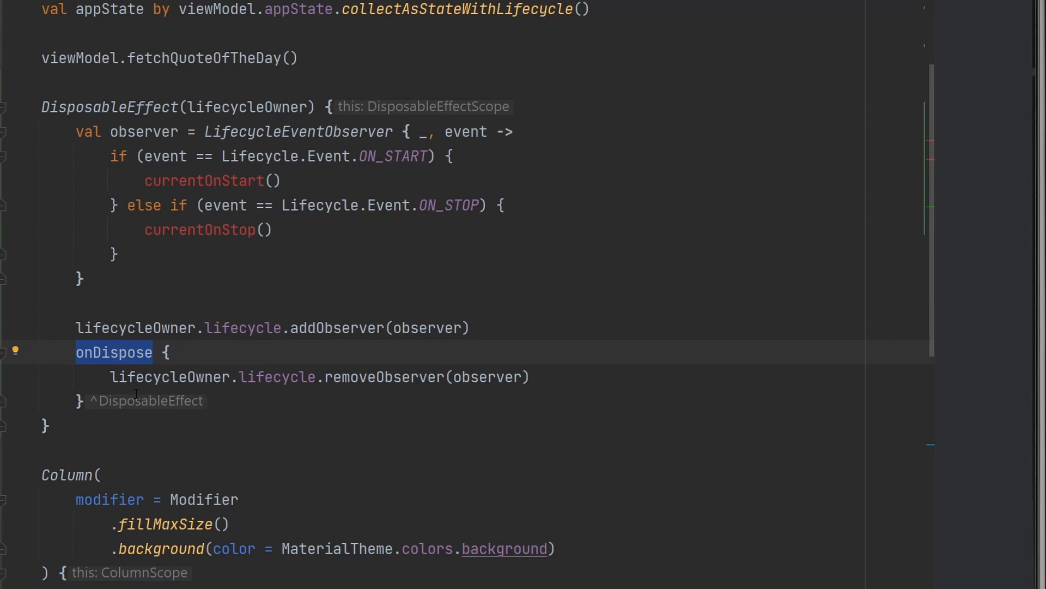
{"action": "mouse_move", "coordinate": [114, 352]}
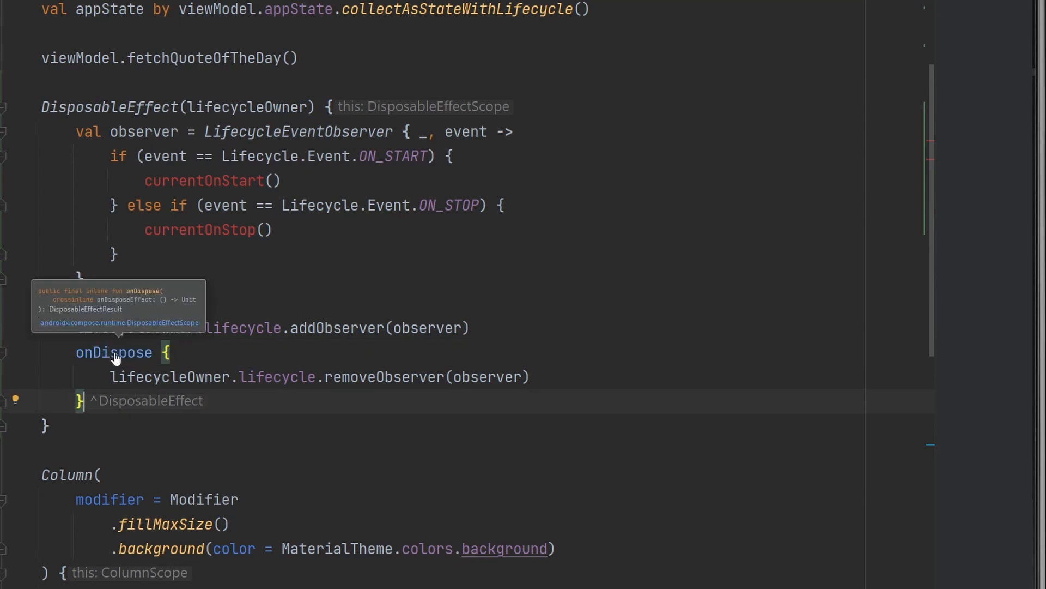
{"action": "mouse_move", "coordinate": [114, 352]}
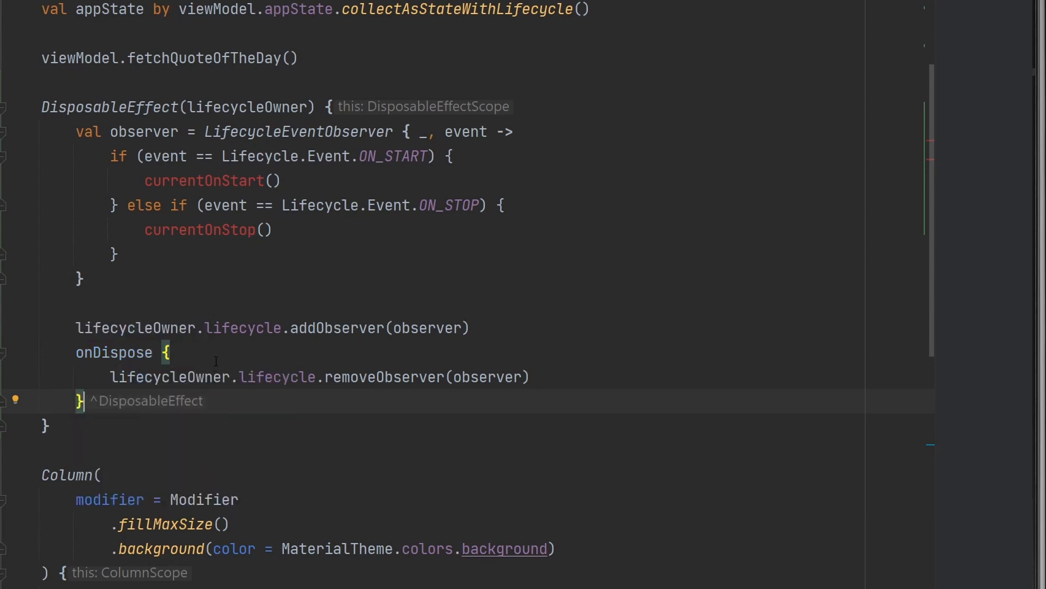
{"action": "double_click", "coordinate": [246, 106]}
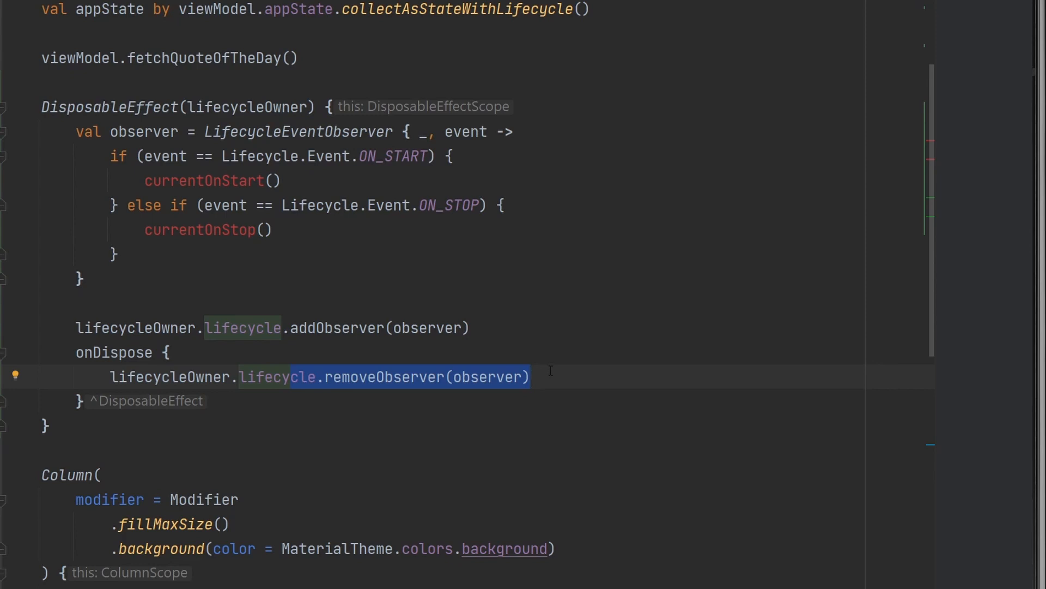
{"action": "mouse_move", "coordinate": [547, 367]}
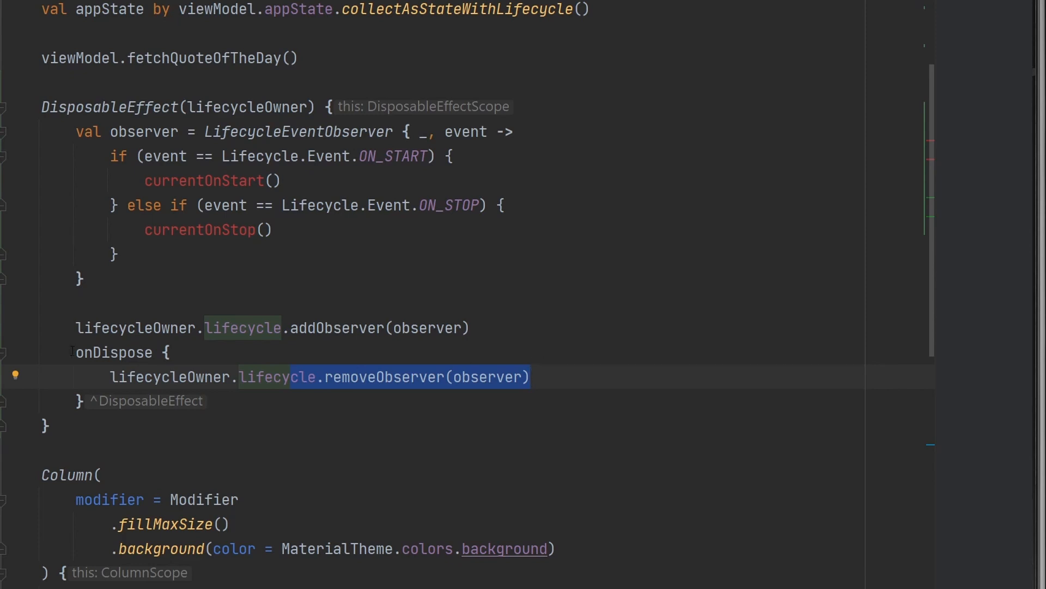
Step: Label the onDispose cleanup with return@DisposableEffect and bring the whole composable back into view
{"action": "type", "text": "return@DisposableEffect"}
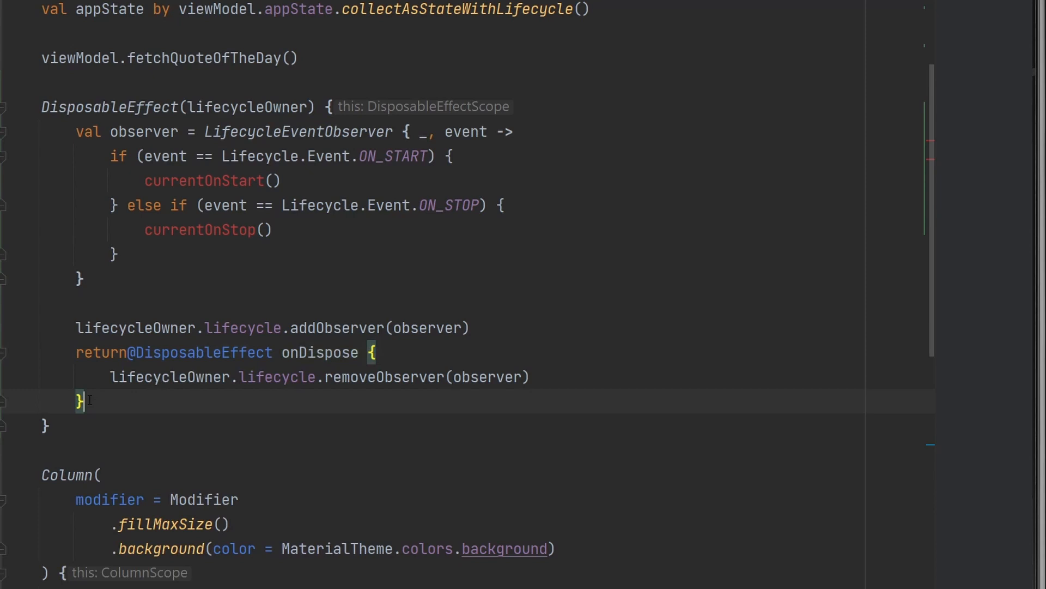
{"action": "mouse_move", "coordinate": [308, 385]}
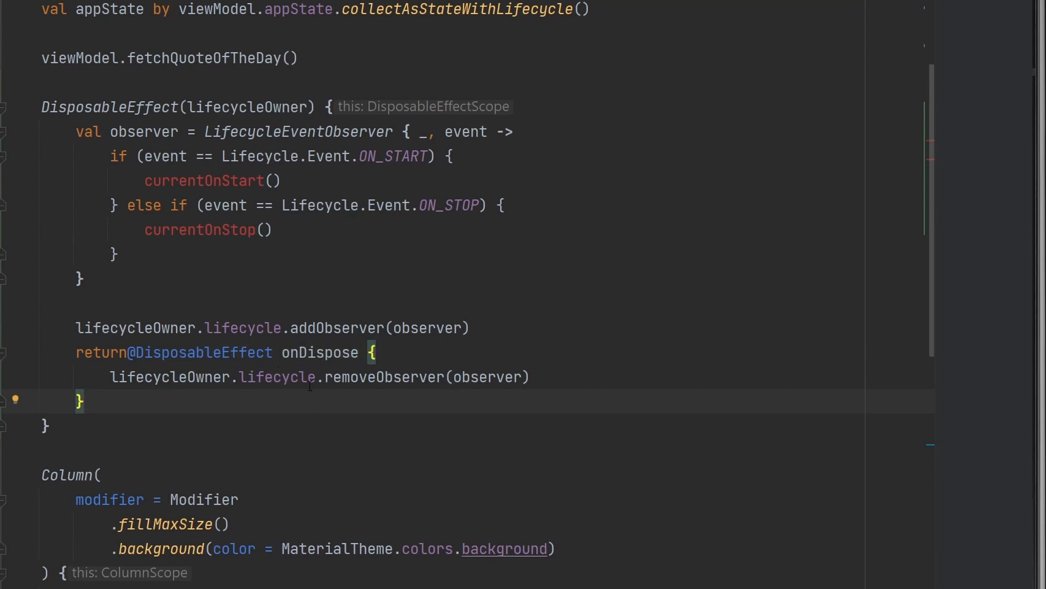
{"action": "scroll", "scroll_direction": "up", "scroll_amount": 3}
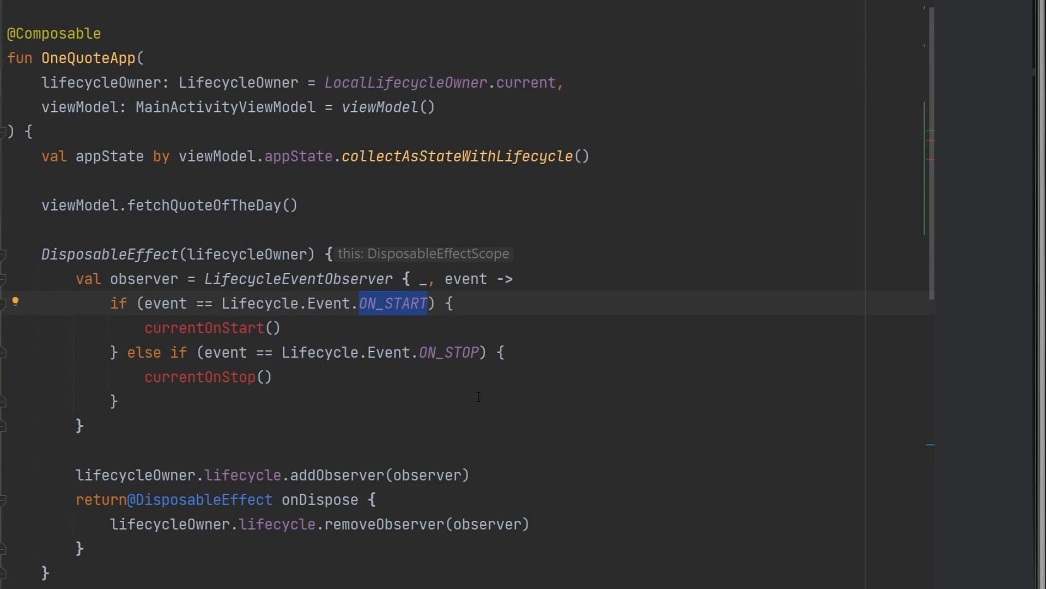
{"action": "mouse_move", "coordinate": [137, 397]}
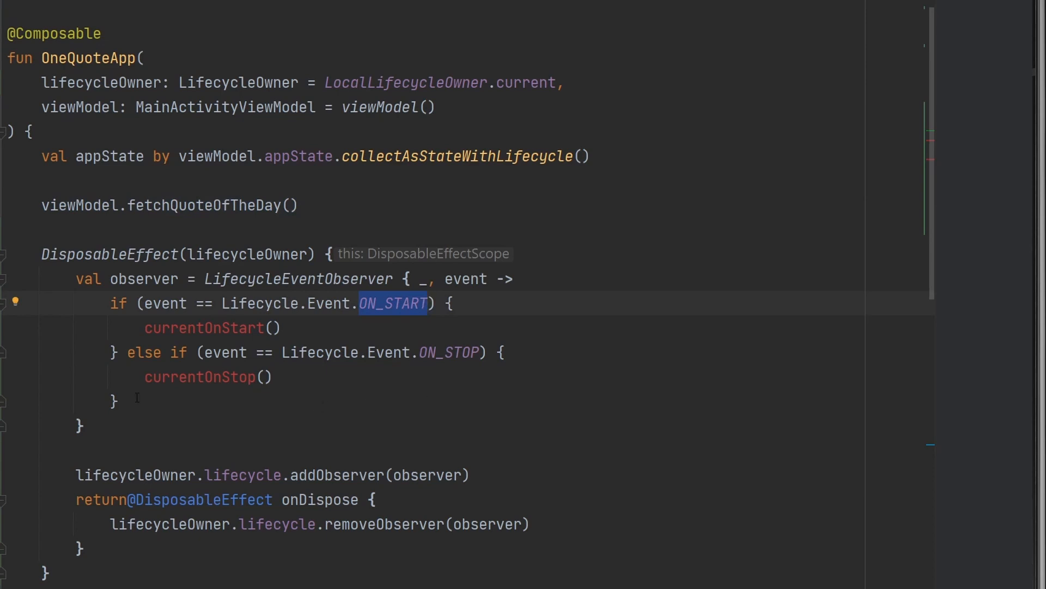
Step: Write a when(event) block with Lifecycle.Event.ON_START and ON_RESUME branches
{"action": "left_click", "coordinate": [115, 400]}
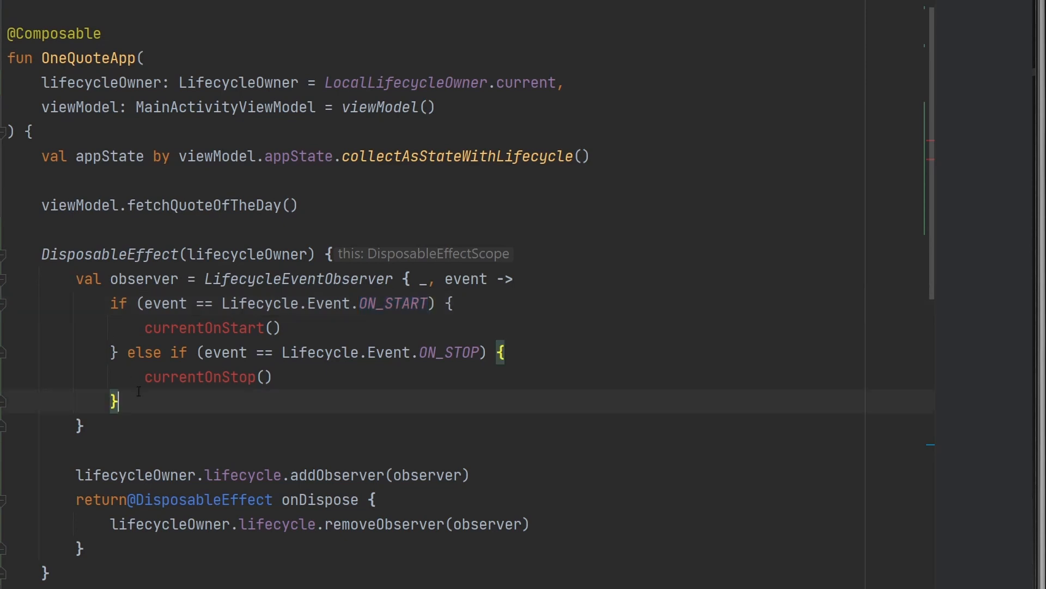
{"action": "key", "text": "Enter"}
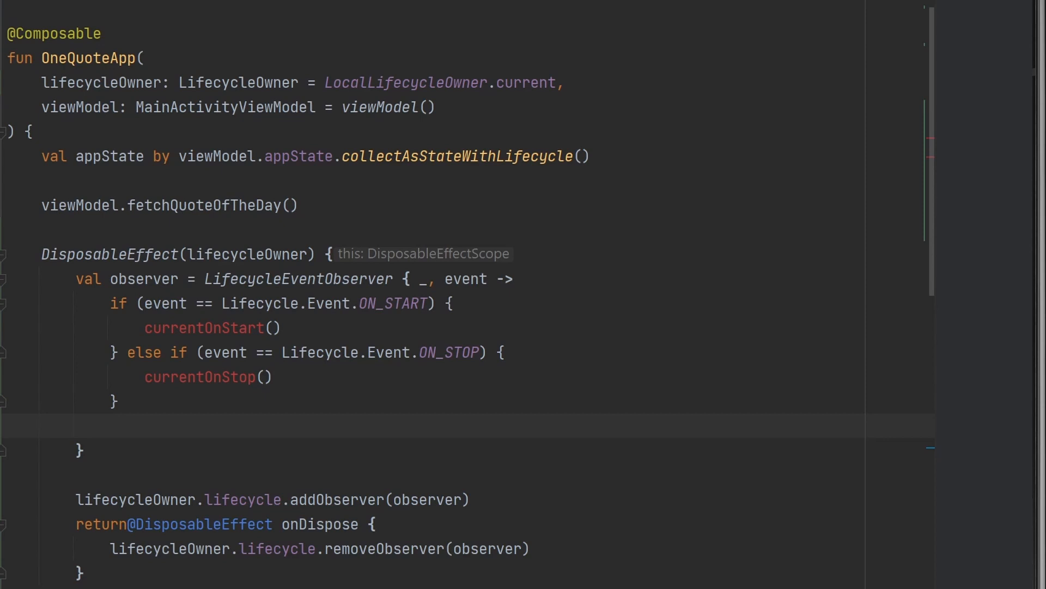
{"action": "type", "text": "when"}
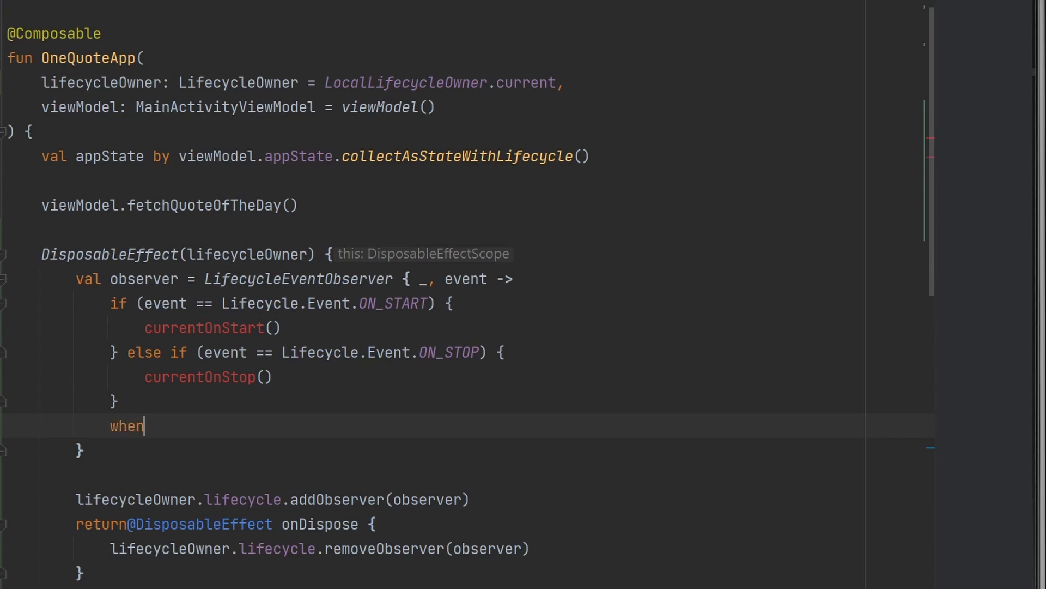
{"action": "type", "text": "(event) {"}
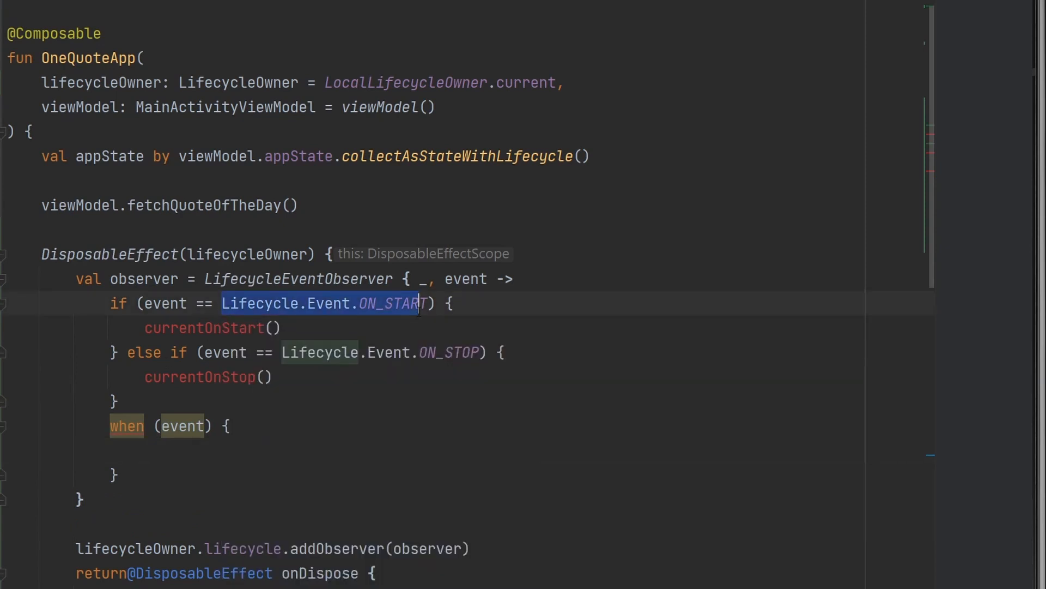
{"action": "type", "text": "Lifecycle.Event.ON_START -> {"}
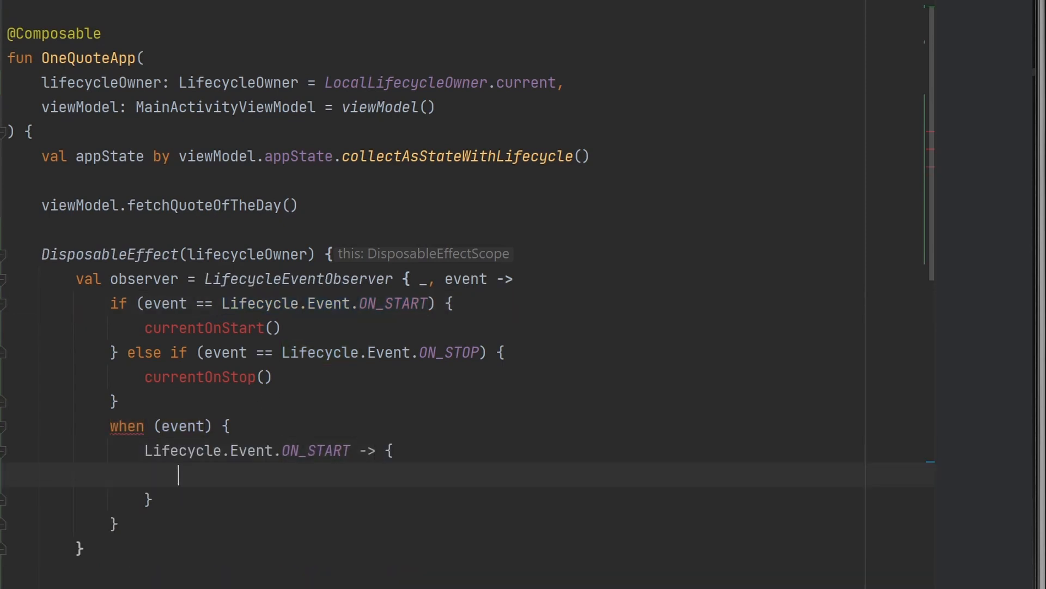
{"action": "type", "text": "Lifecycle.Event.ON_START"}
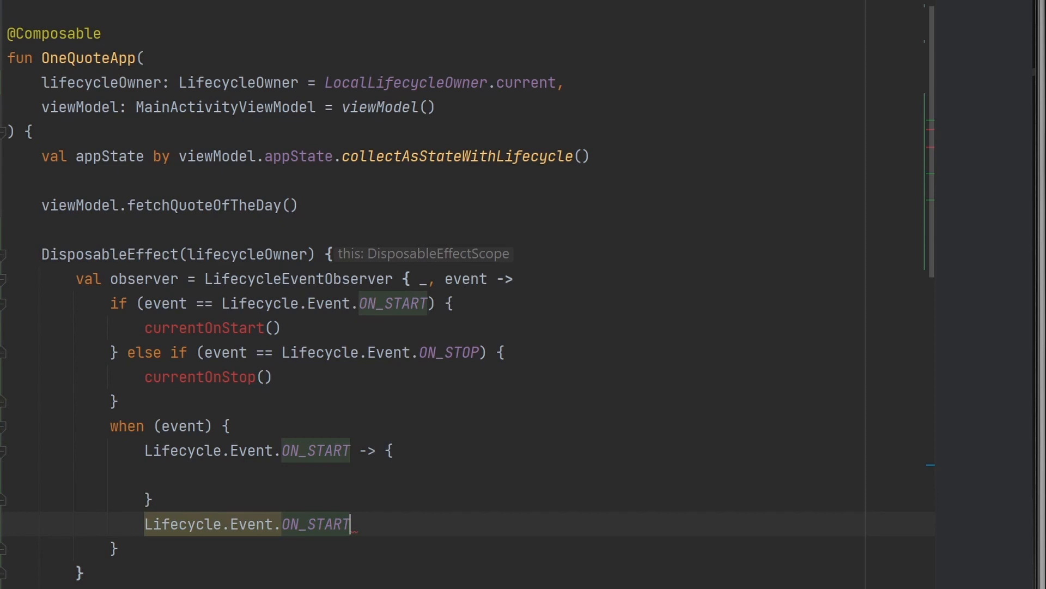
{"action": "type", "text": "ON_"}
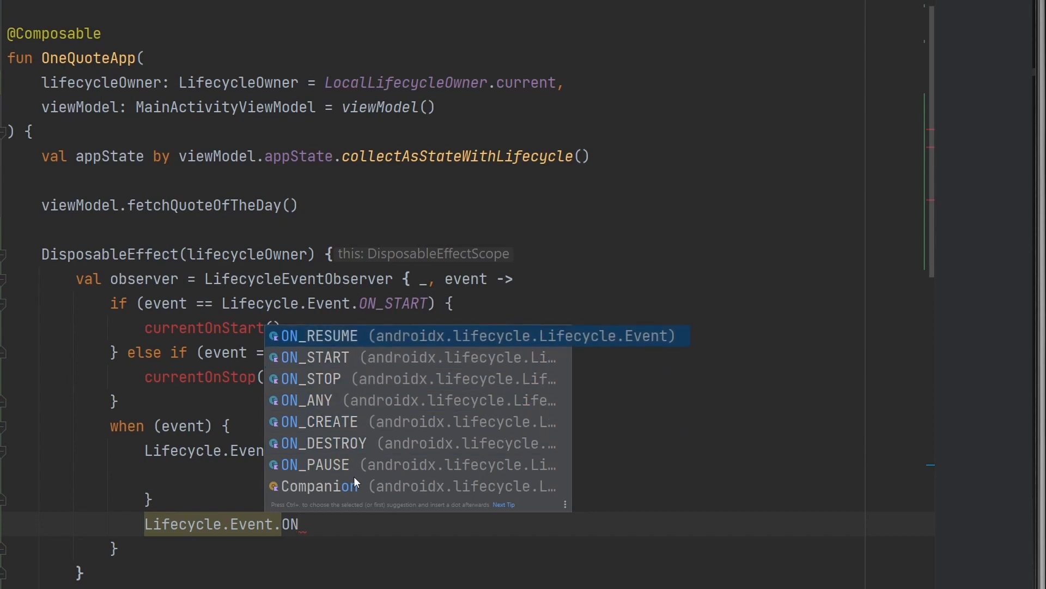
{"action": "left_click", "coordinate": [319, 336]}
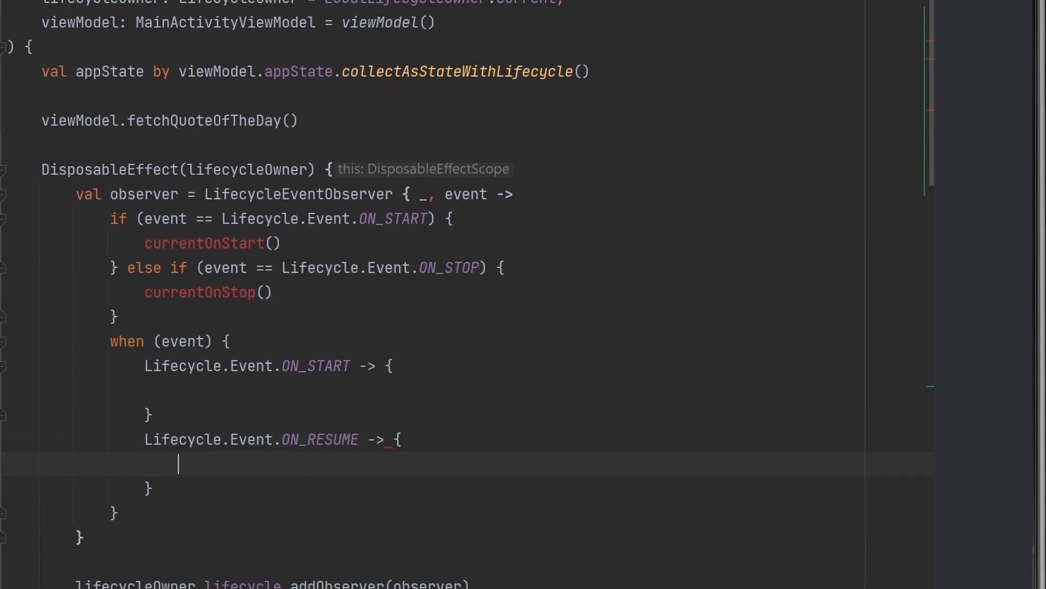
Step: Add an else branch logging the event name and revisit the empty ON_RESUME case
{"action": "type", "text": "else -> Log.i(\"OBSERVER\", \"Lifecycle: ${event.name"}
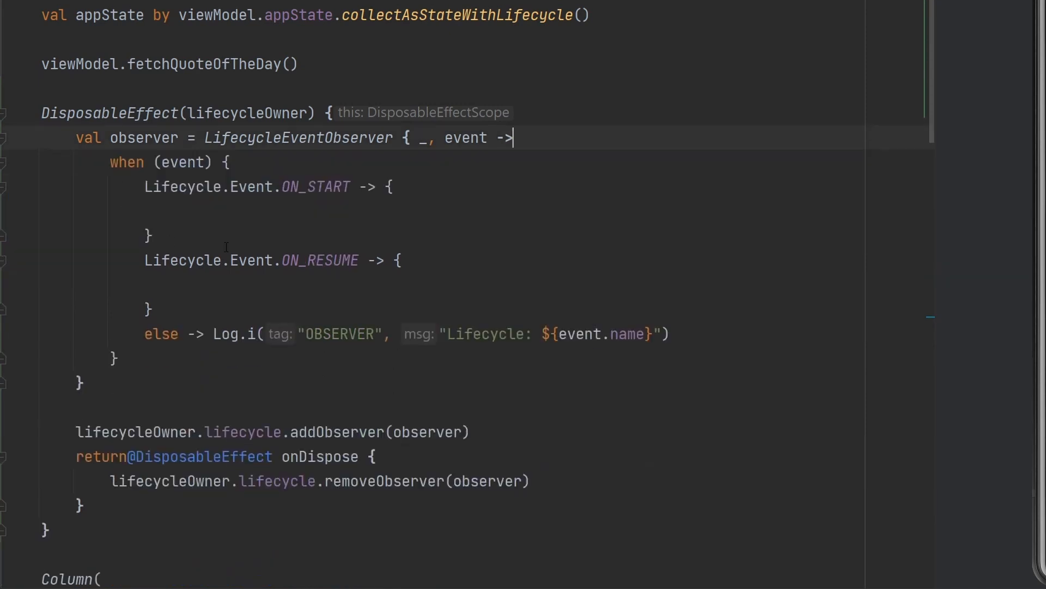
{"action": "left_click", "coordinate": [176, 285]}
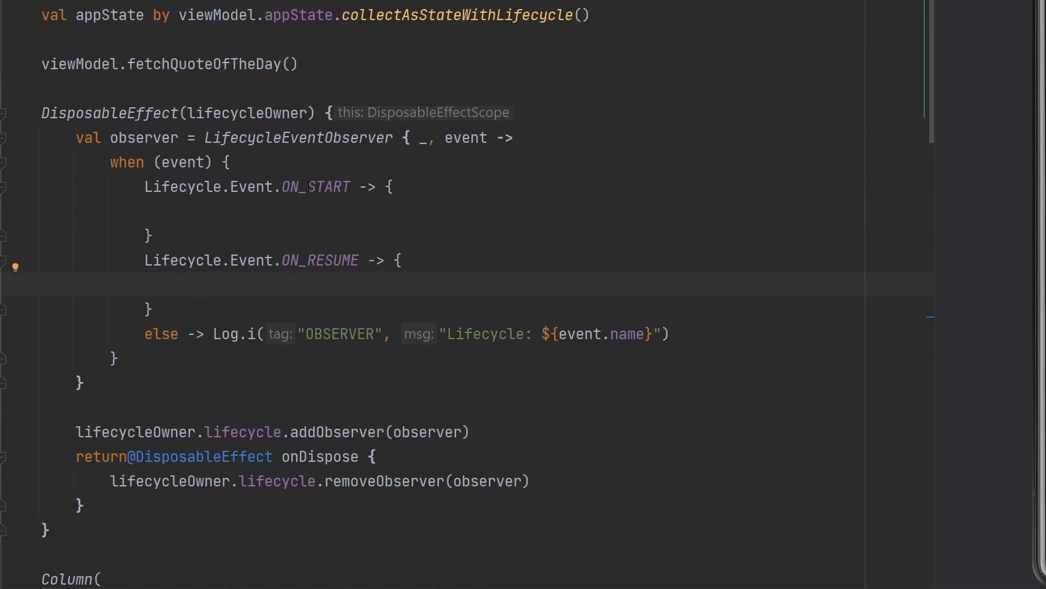
{"action": "double_click", "coordinate": [319, 261]}
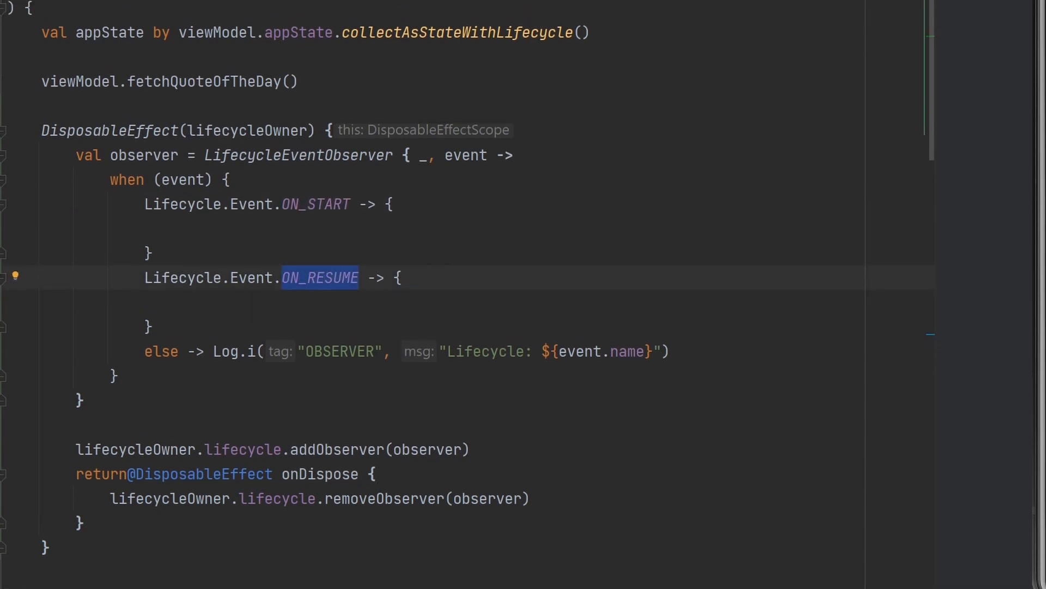
{"action": "scroll", "scroll_direction": "up", "scroll_amount": 3}
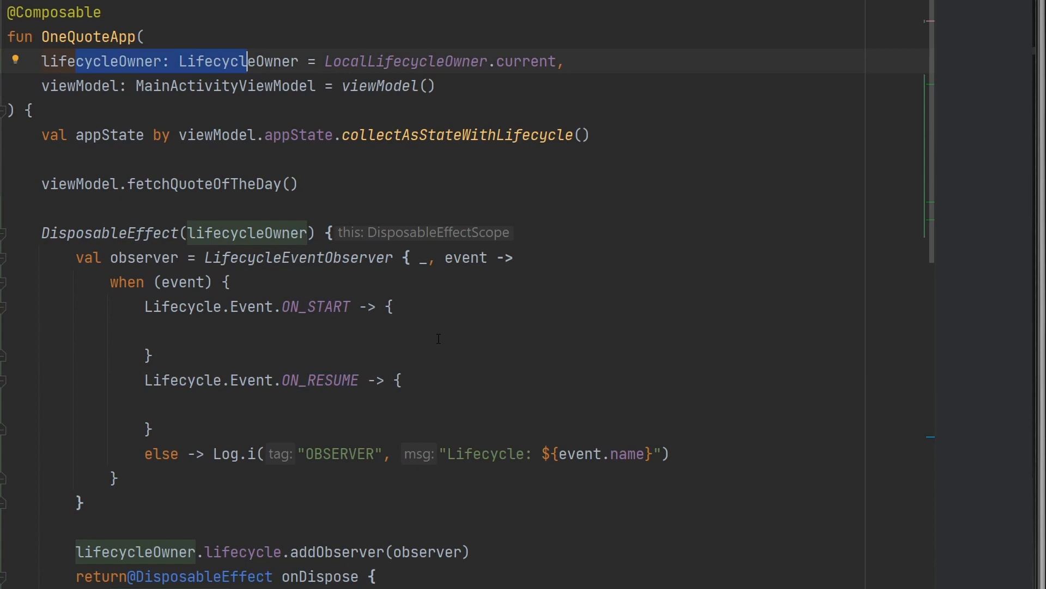
{"action": "mouse_move", "coordinate": [180, 326]}
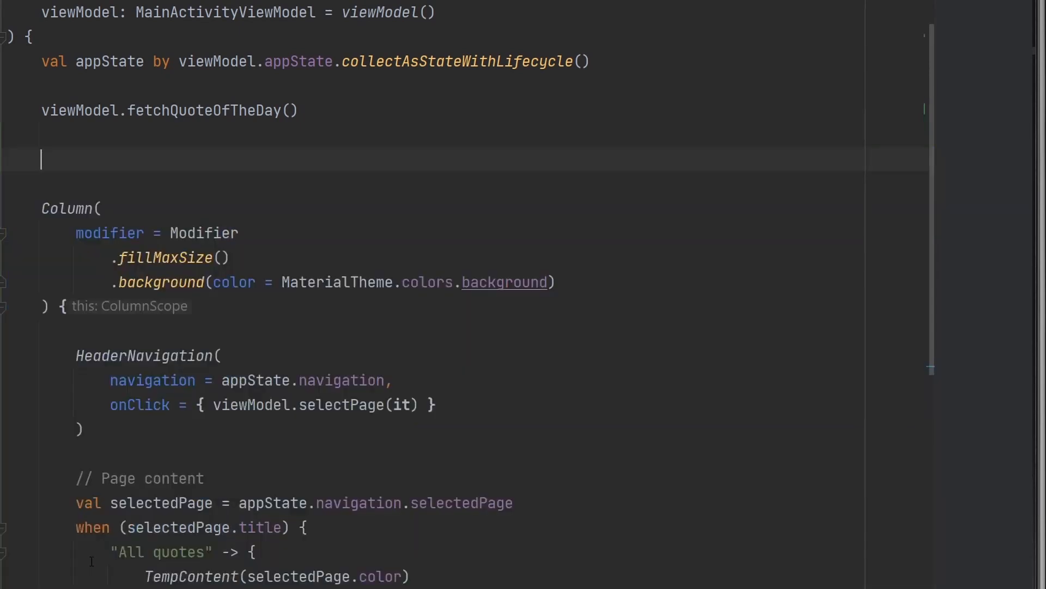
Step: Declare a new performOnLifecycle composable function above OneQuoteApp
{"action": "scroll", "scroll_direction": "up", "scroll_amount": 3}
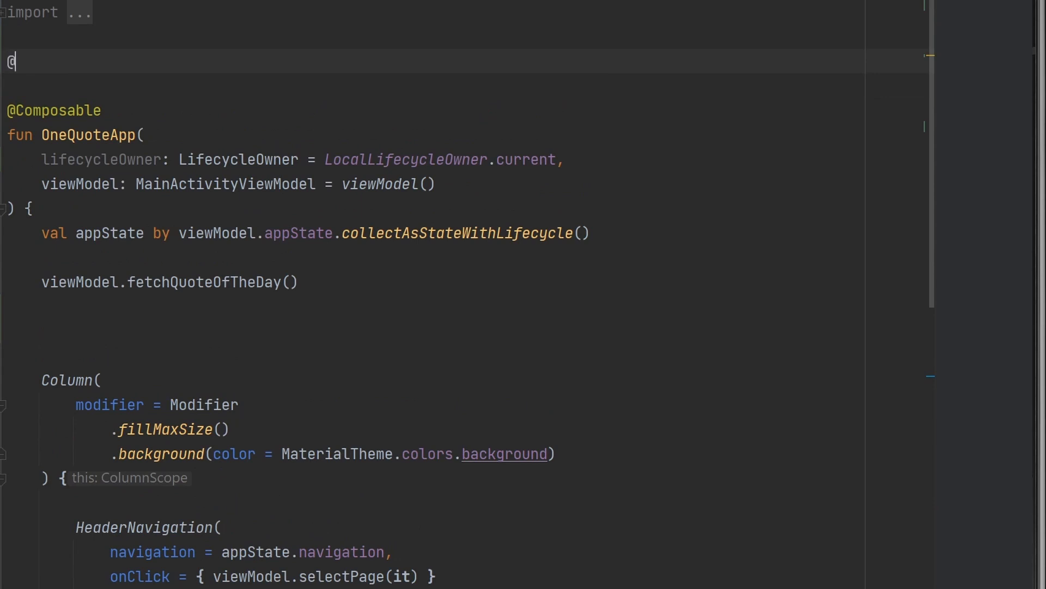
{"action": "type", "text": "fun"}
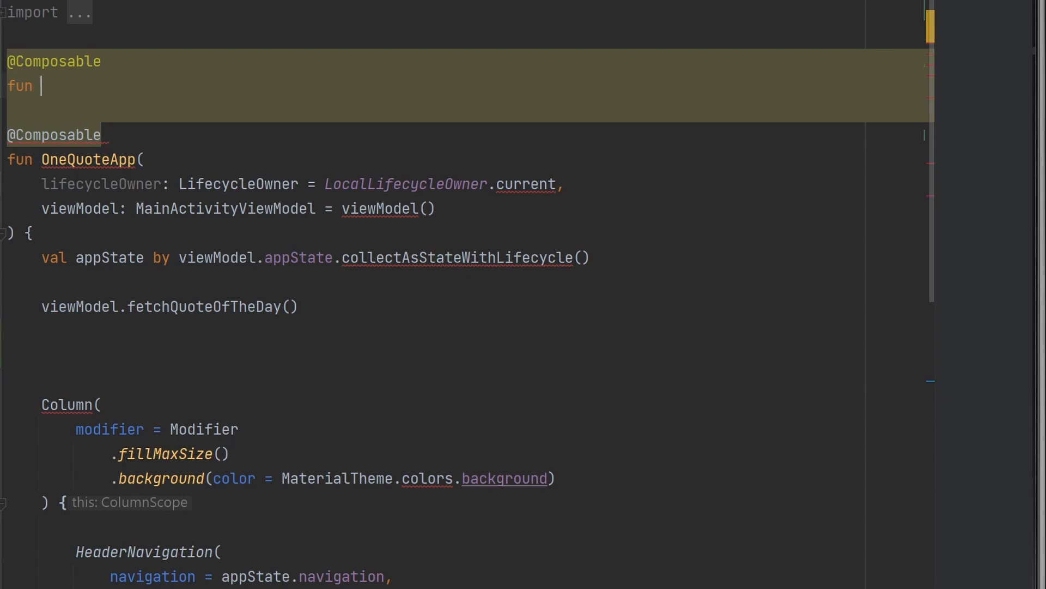
{"action": "type", "text": "perform"}
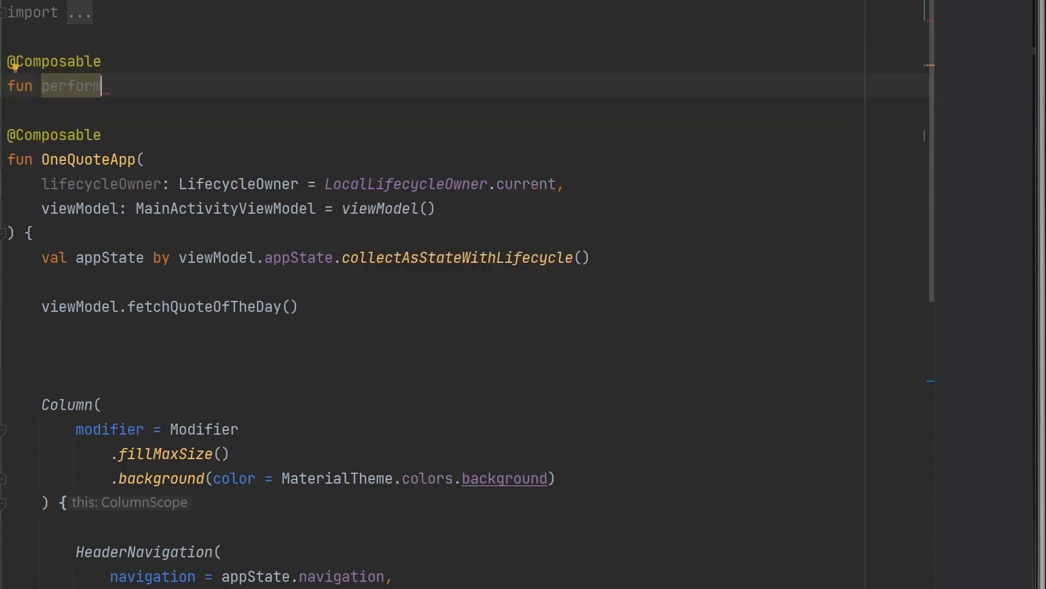
{"action": "type", "text": "OnLifecycle() {"}
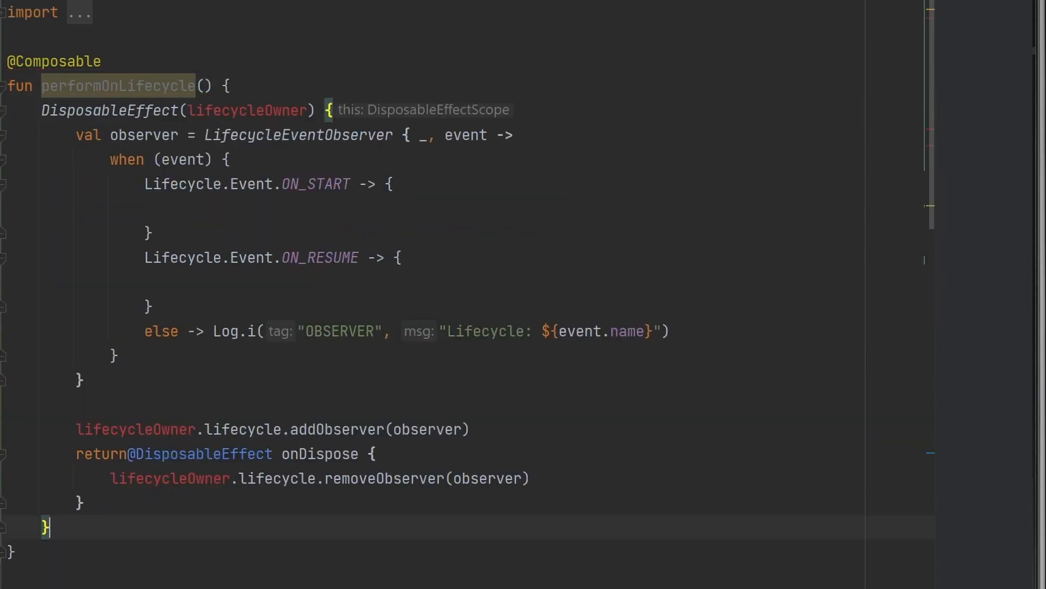
Step: Give performOnLifecycle a lifecycleOwner: LifecycleOwner parameter and revisit the ON_RESUME branch
{"action": "left_click", "coordinate": [204, 85]}
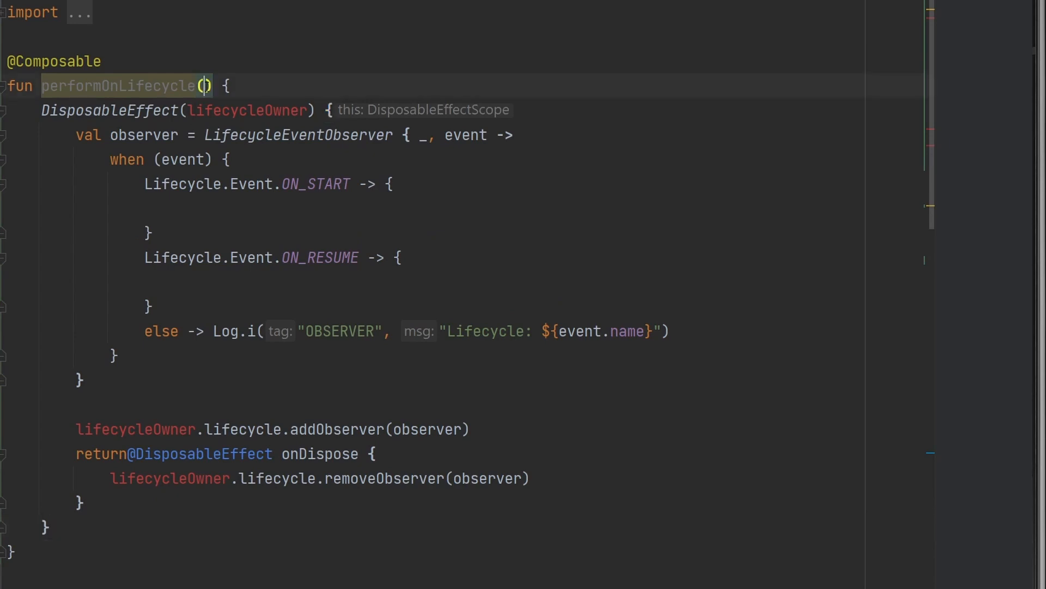
{"action": "type", "text": "lifecycleOwner: LifecycleOwner"}
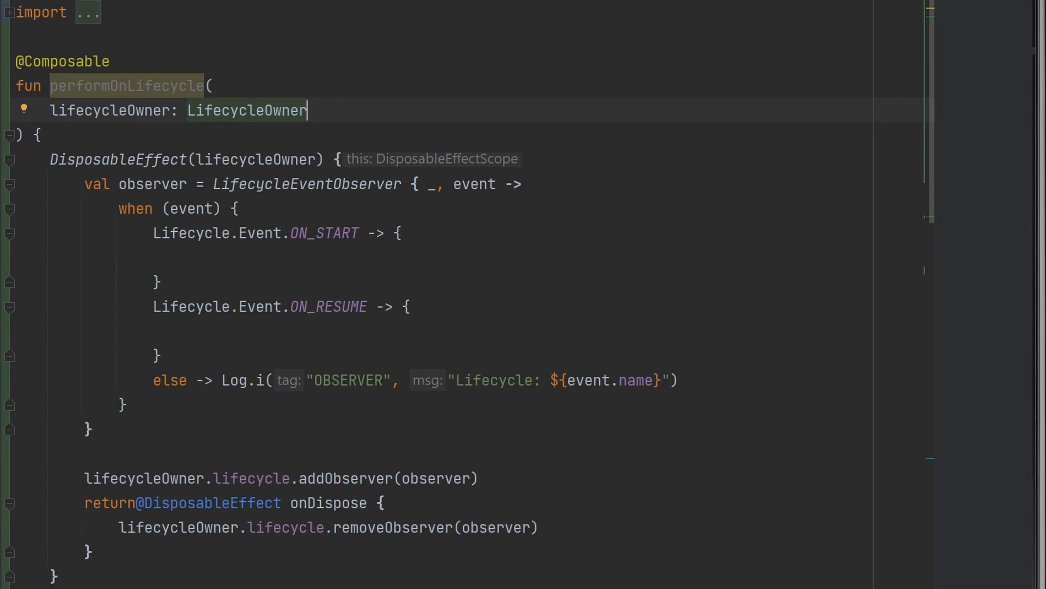
{"action": "double_click", "coordinate": [328, 307]}
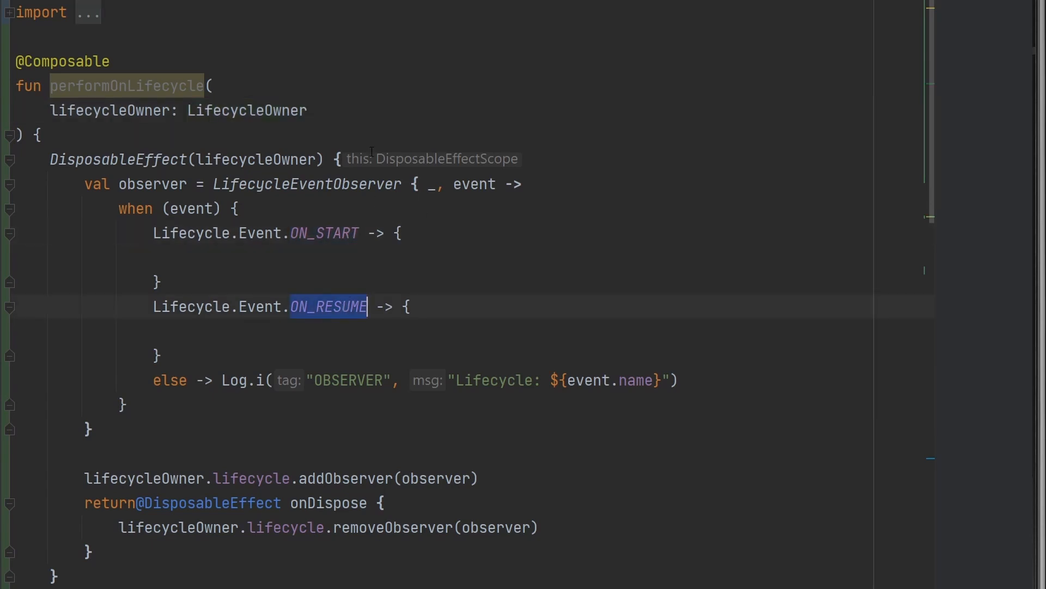
{"action": "key", "text": "Enter"}
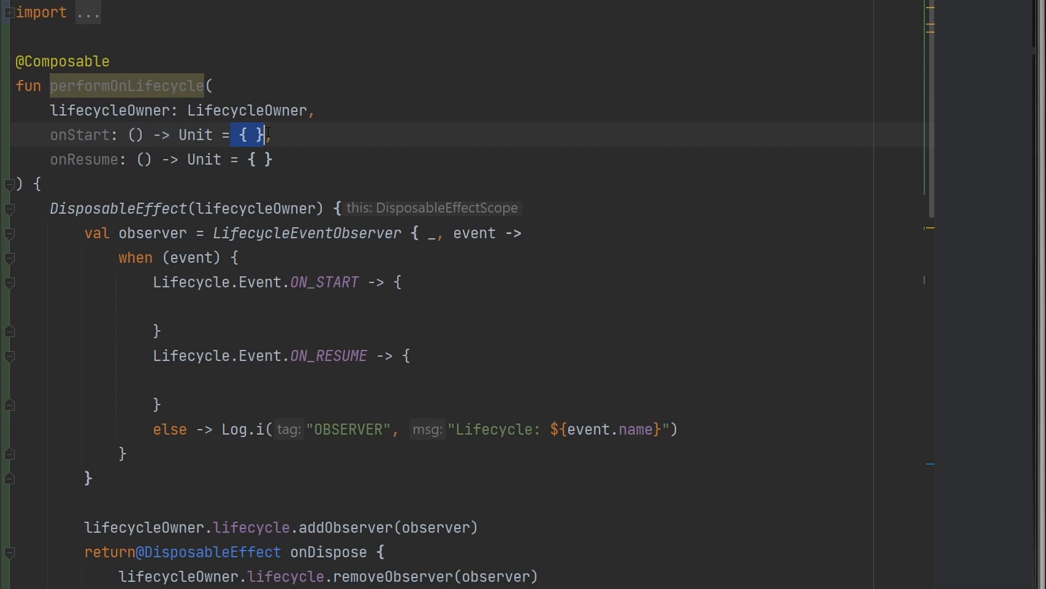
Step: Make the ON_START and ON_RESUME branches call onStart() and onResume()
{"action": "scroll", "scroll_direction": "down", "scroll_amount": 3}
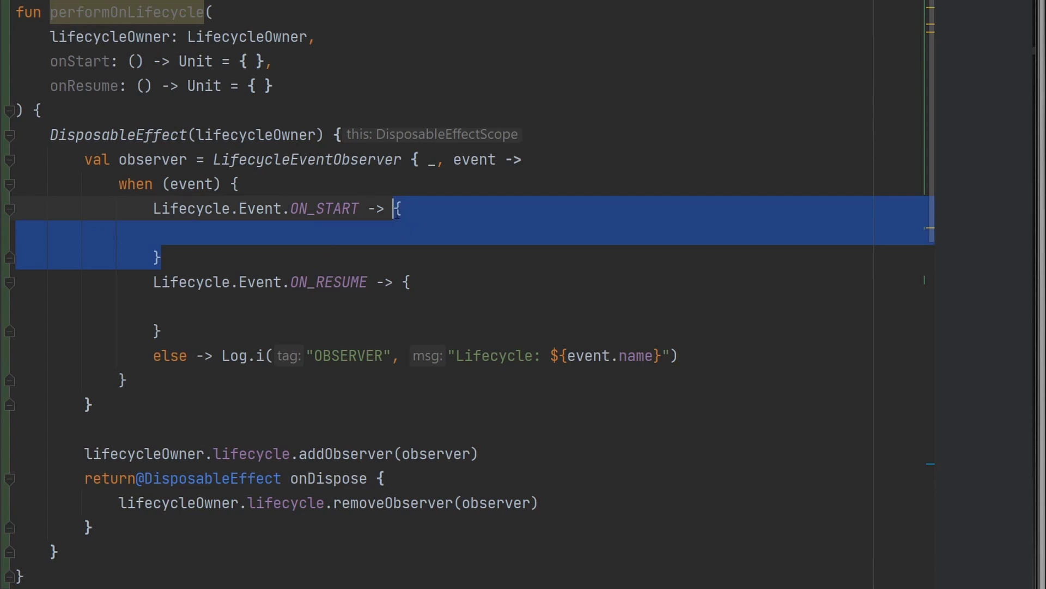
{"action": "type", "text": "onStart()"}
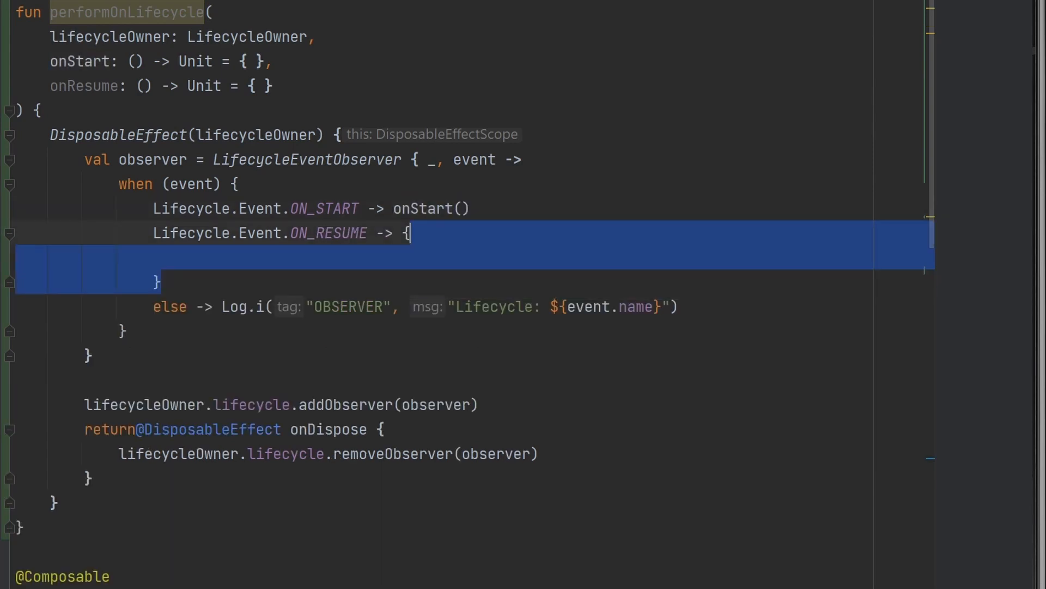
{"action": "type", "text": "onResume"}
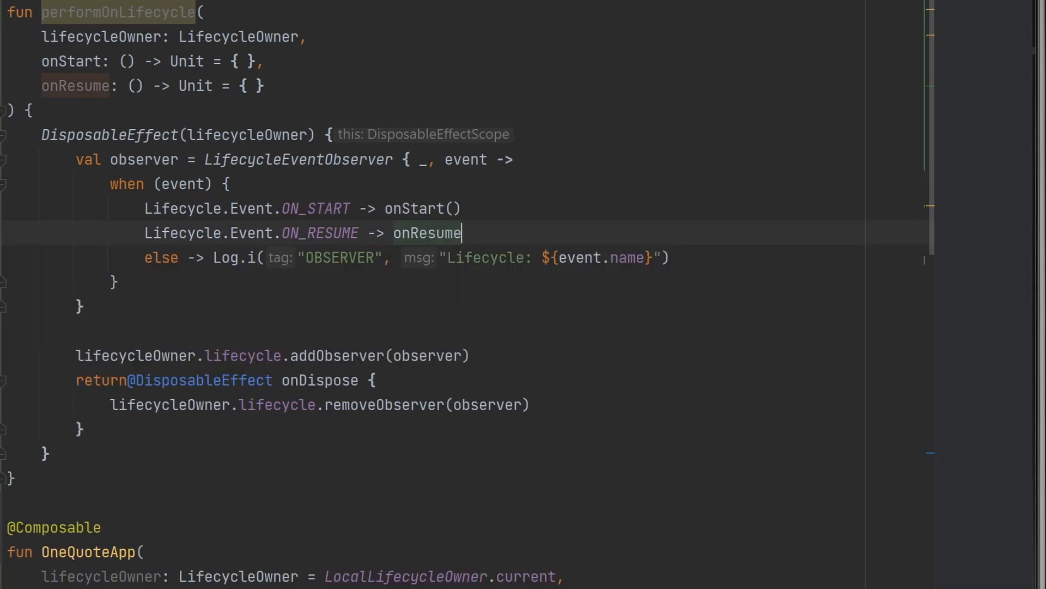
{"action": "type", "text": "()"}
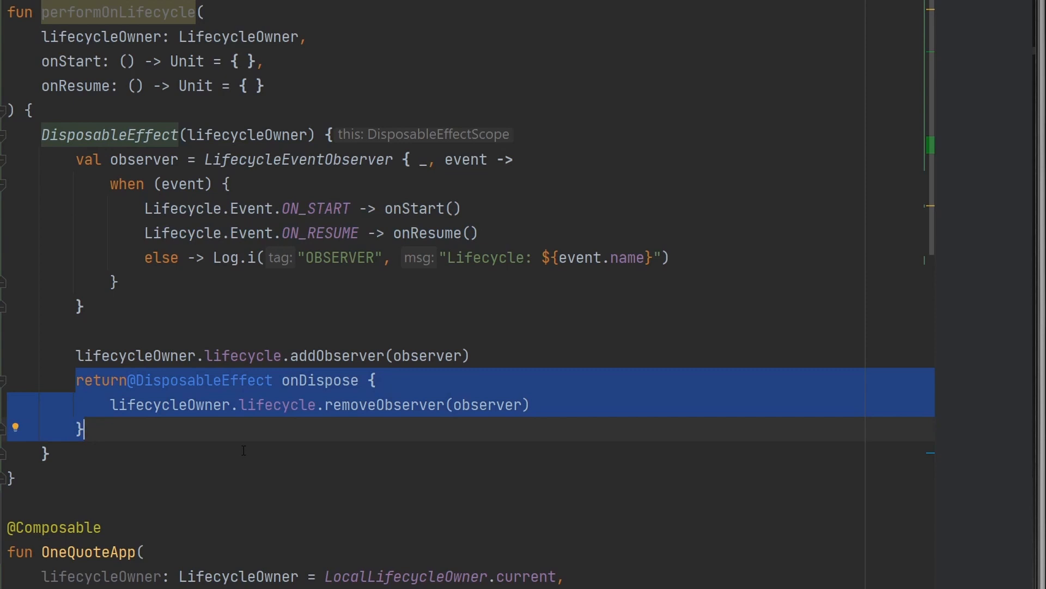
{"action": "mouse_move", "coordinate": [253, 442]}
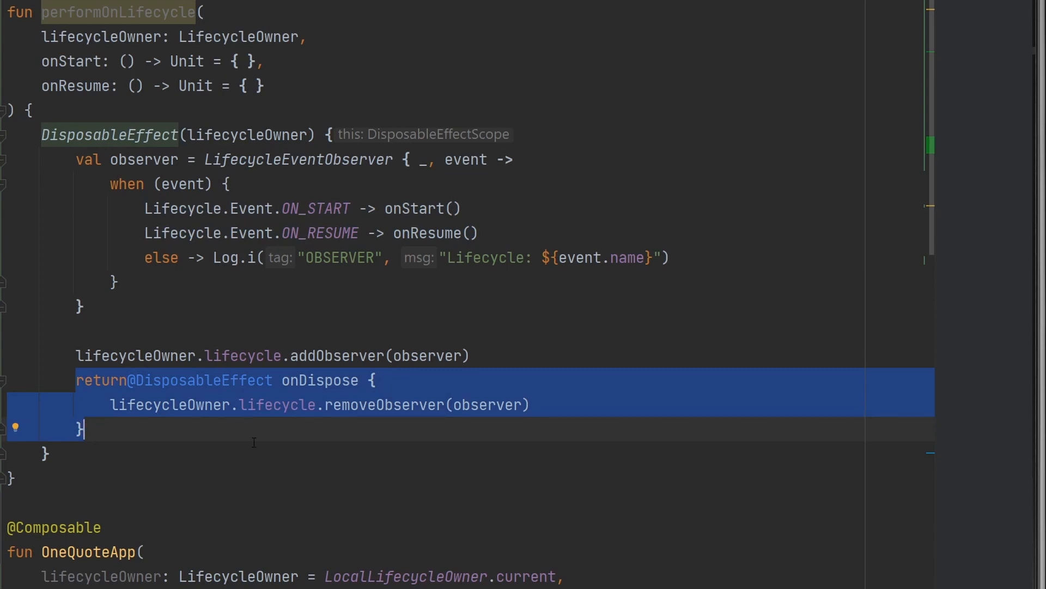
{"action": "scroll", "scroll_direction": "down", "scroll_amount": 3}
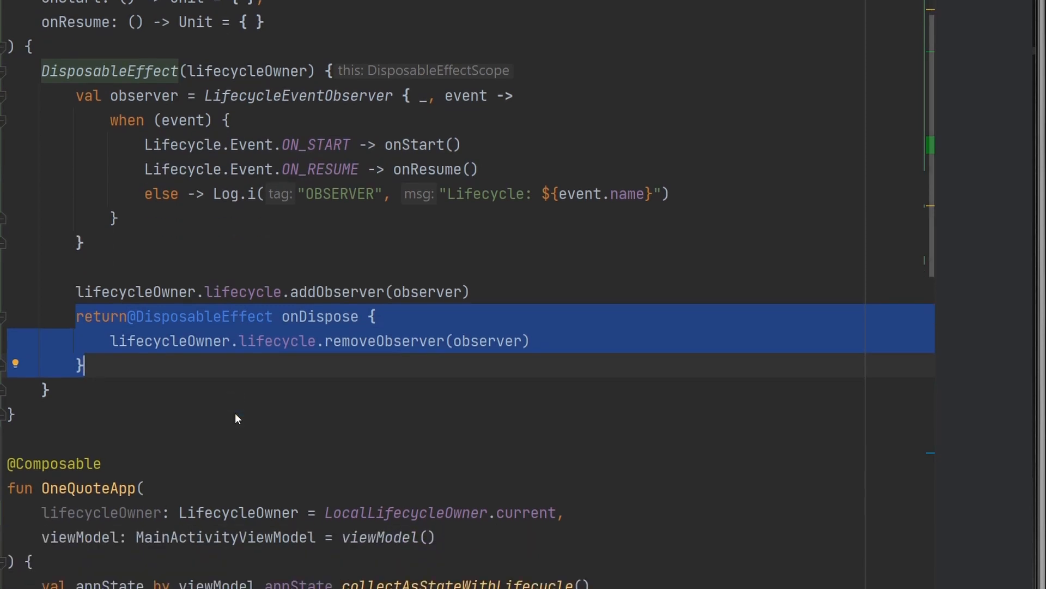
{"action": "scroll", "scroll_direction": "down", "scroll_amount": 3}
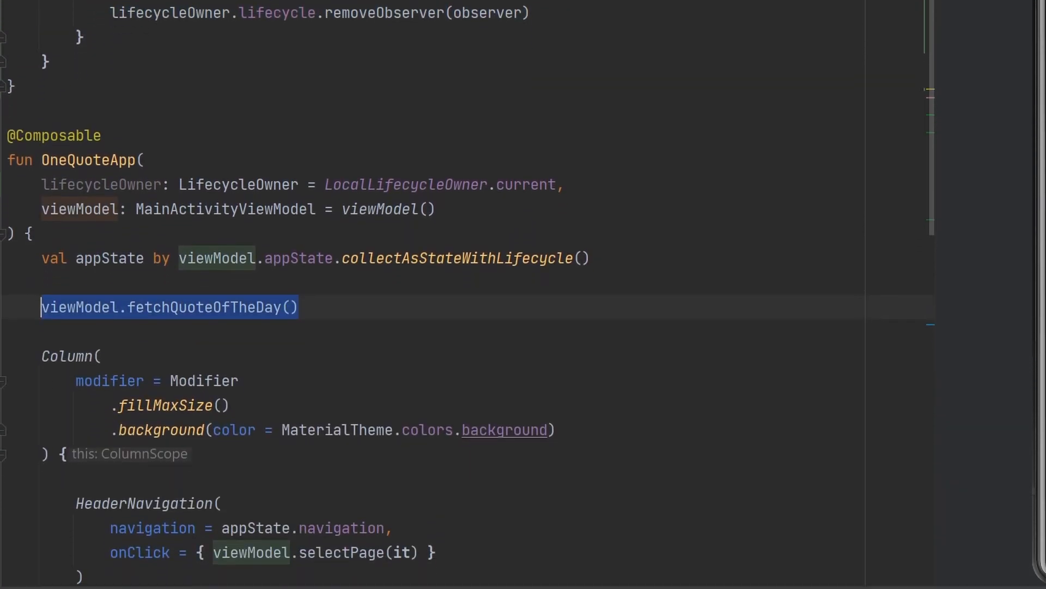
Step: Call performOnLifecycle from OneQuoteApp with lifecycleOwner, an onStart lambda and an empty onResume placeholder
{"action": "type", "text": "perO"}
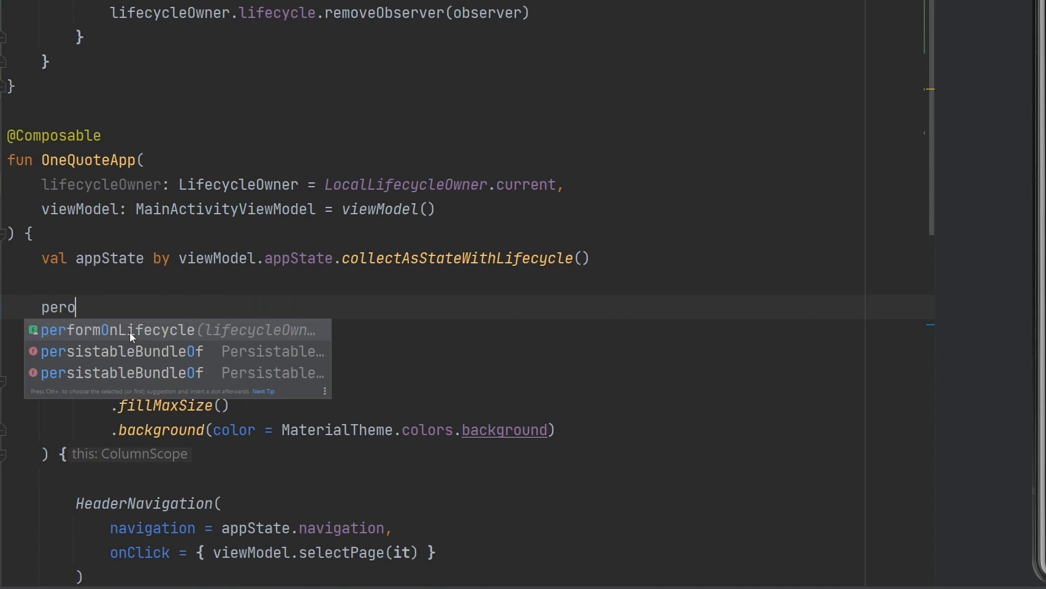
{"action": "left_click", "coordinate": [119, 330]}
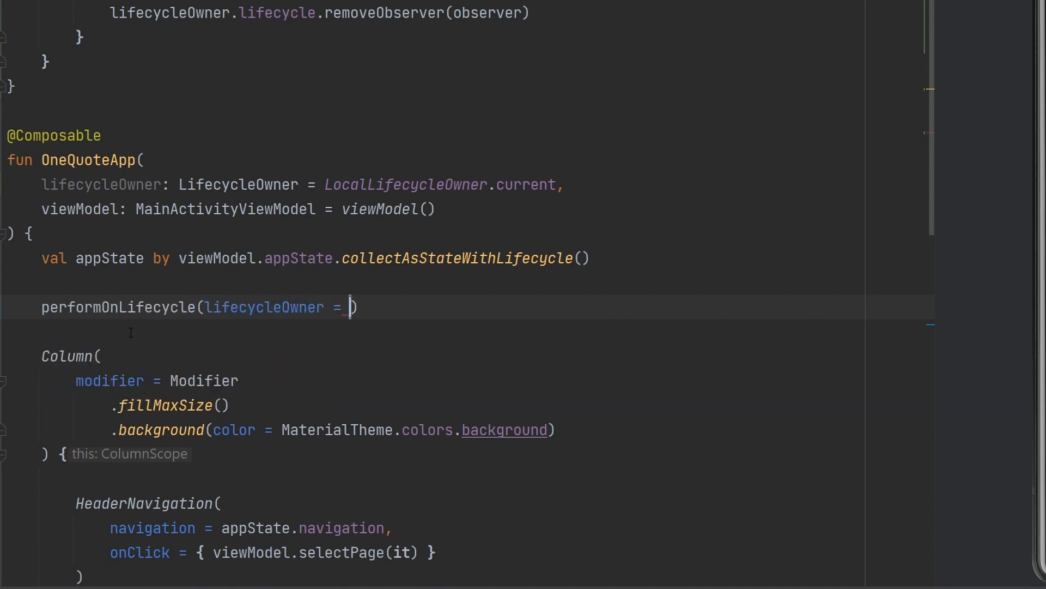
{"action": "type", "text": "lifecycleOwner"}
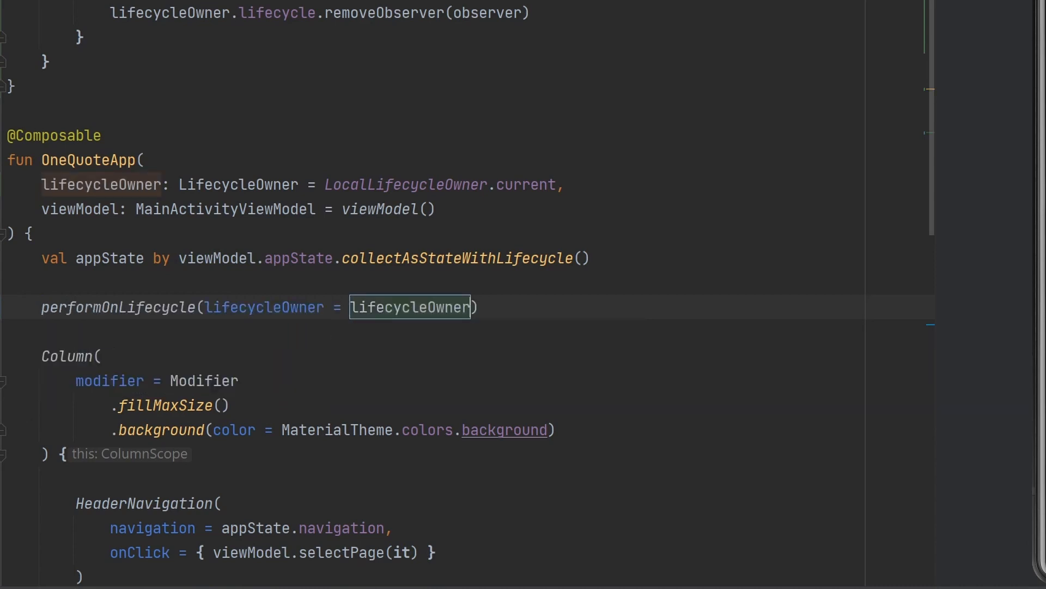
{"action": "type", "text": ", onStart ="}
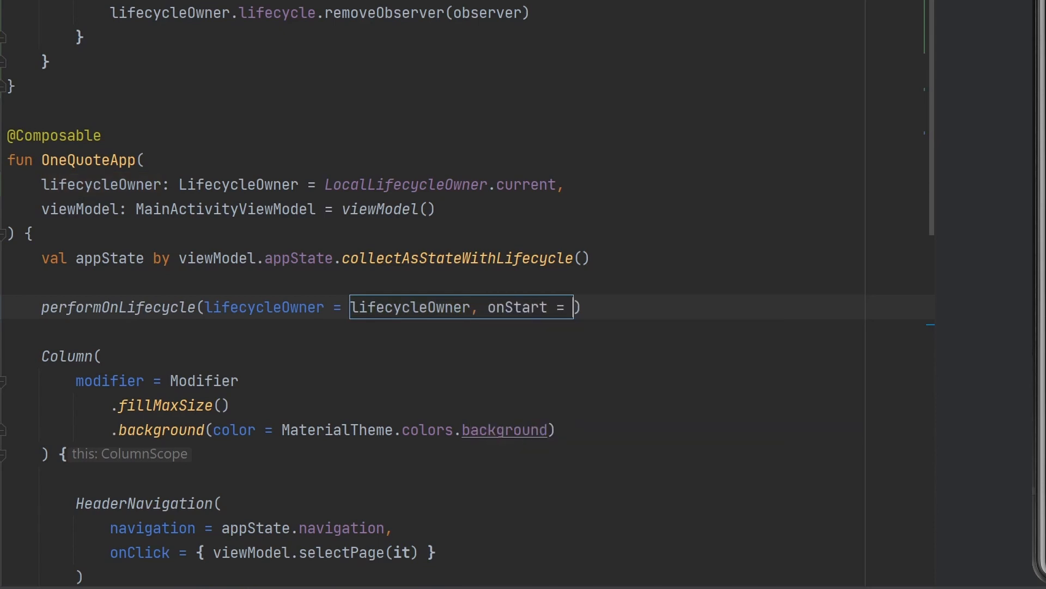
{"action": "type", "text": "{}"}
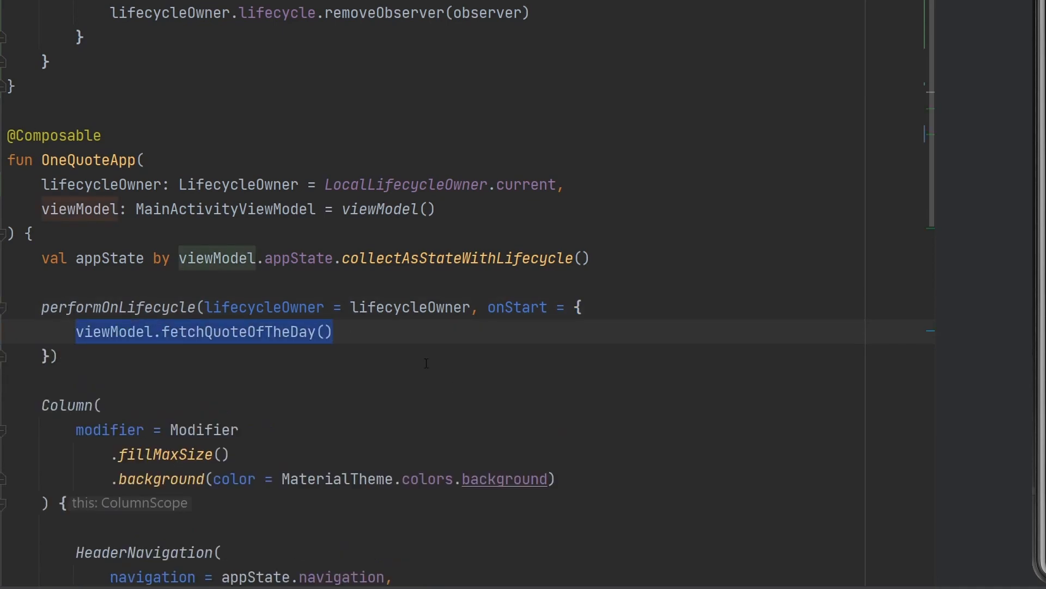
{"action": "mouse_move", "coordinate": [429, 331]}
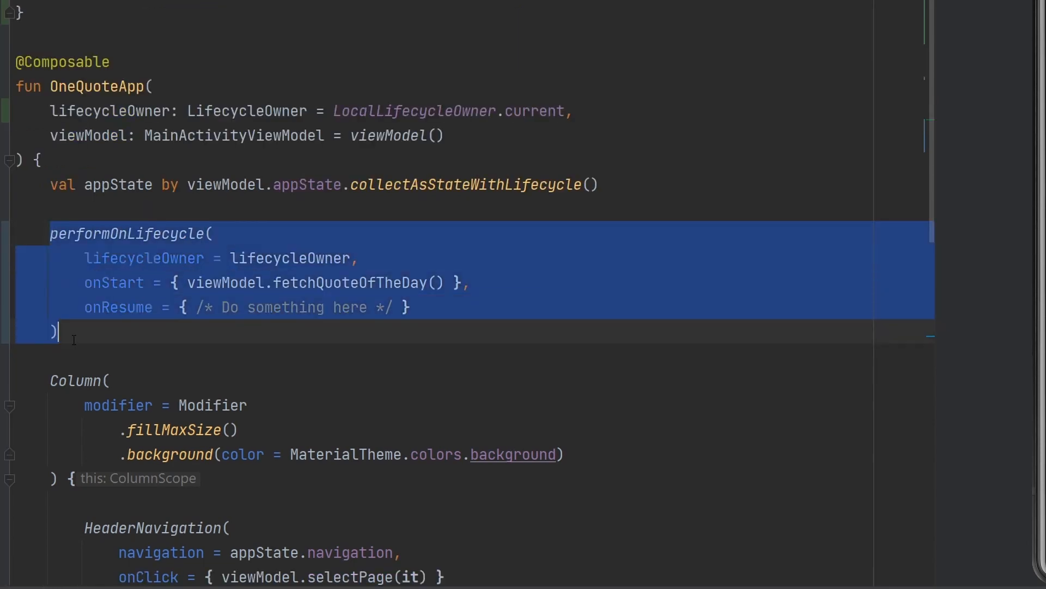
{"action": "left_click", "coordinate": [340, 258]}
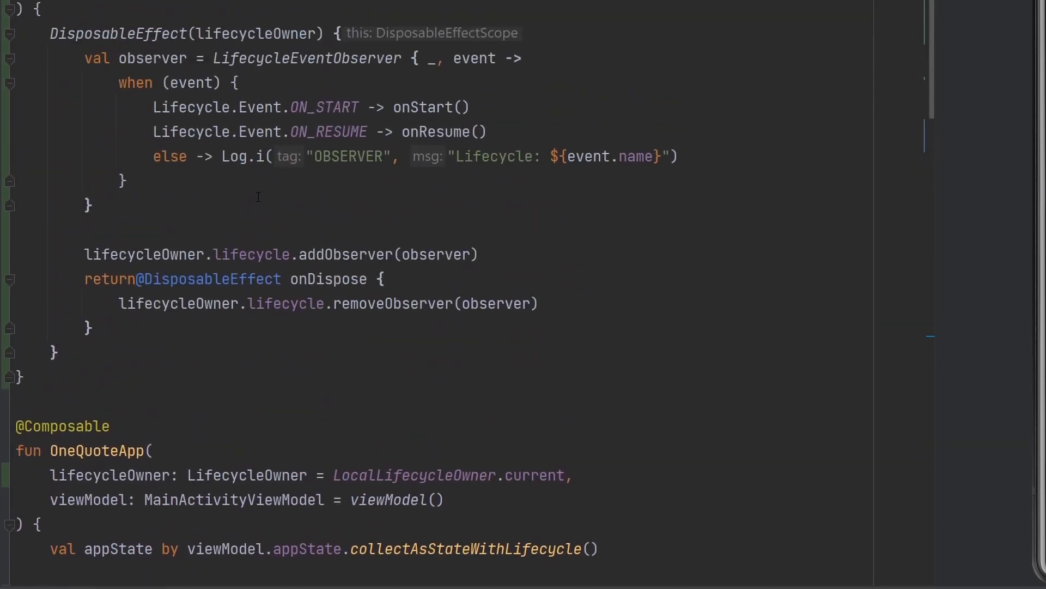
Step: Try adding an onCreate parameter to the helper, then abandon it
{"action": "scroll", "scroll_direction": "up", "scroll_amount": 3}
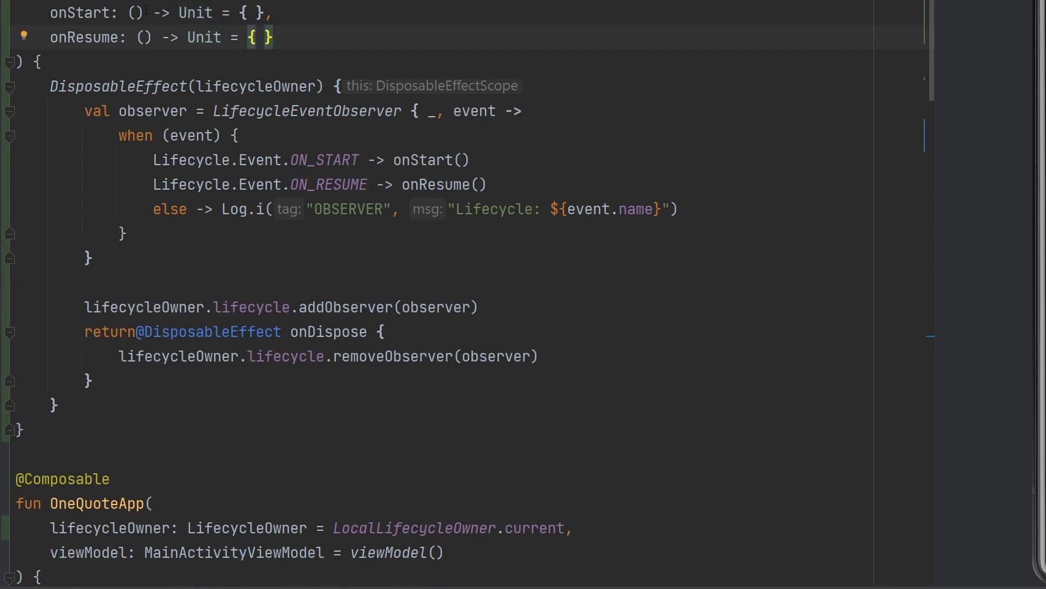
{"action": "key", "text": "enter"}
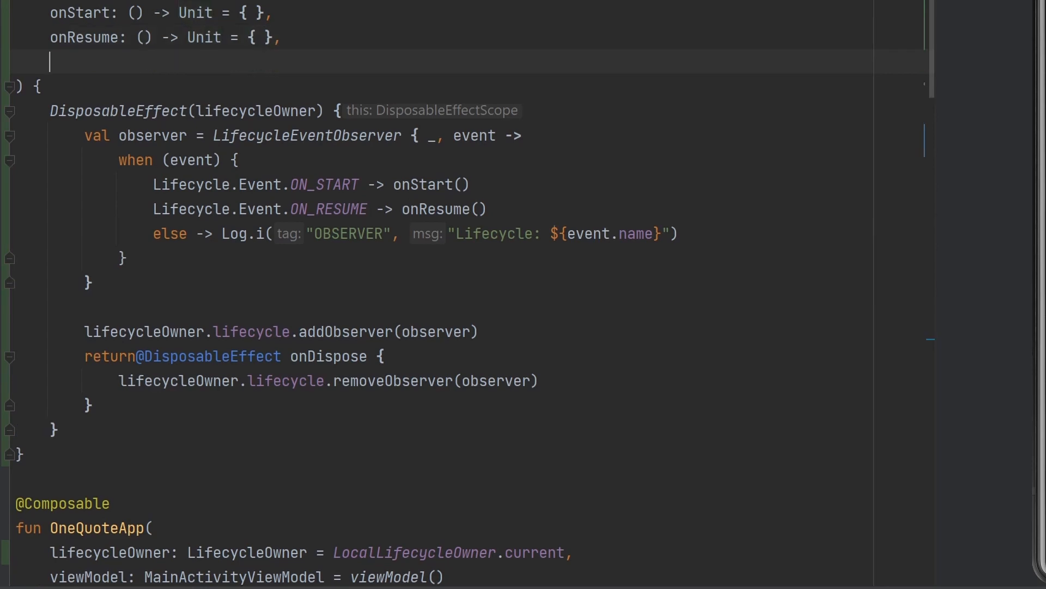
{"action": "type", "text": "onCreate"}
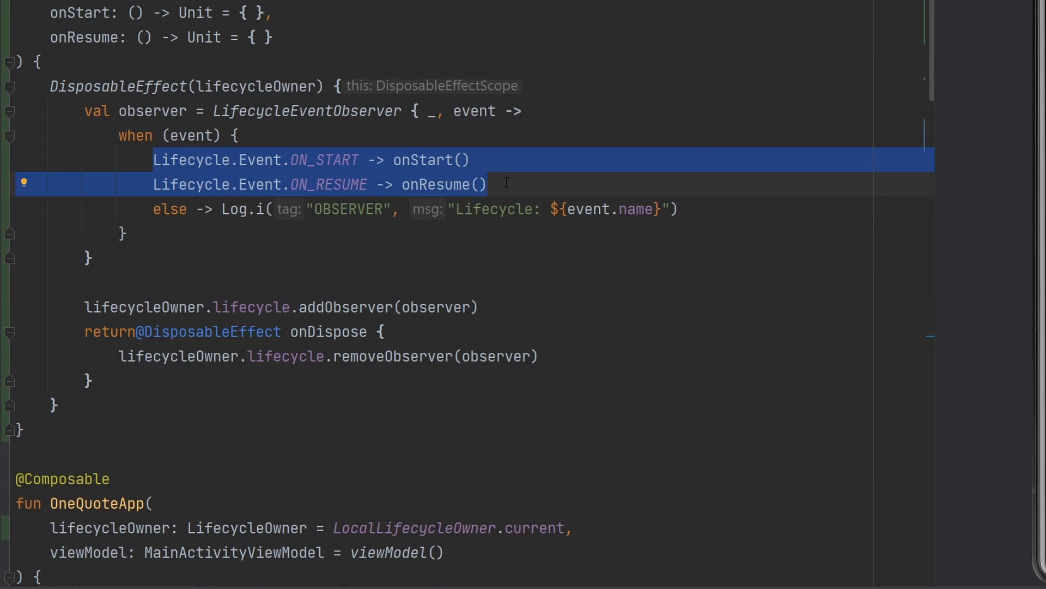
{"action": "mouse_move", "coordinate": [400, 187]}
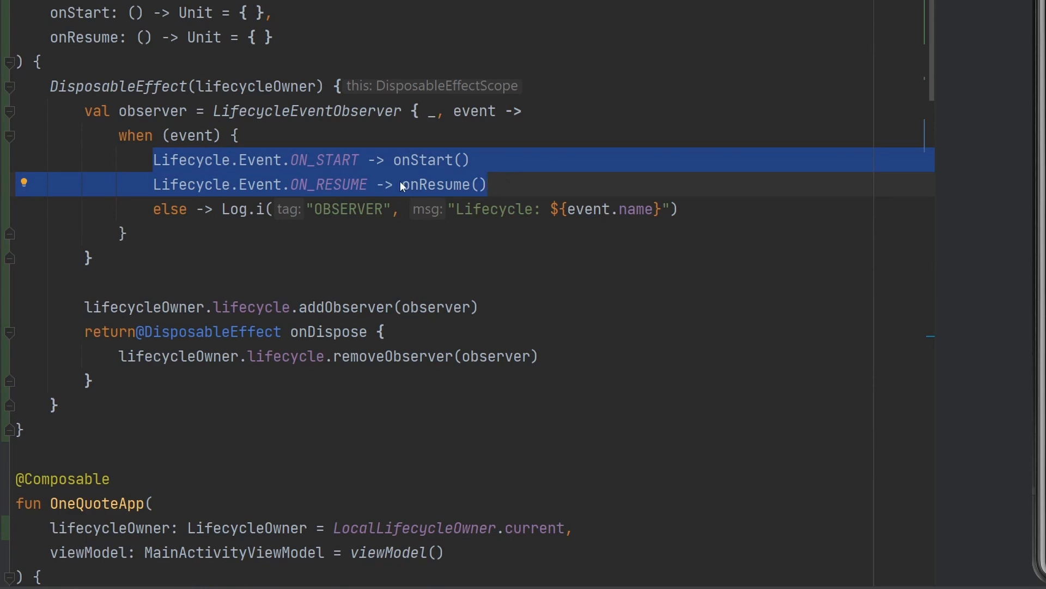
{"action": "left_click", "coordinate": [214, 184]}
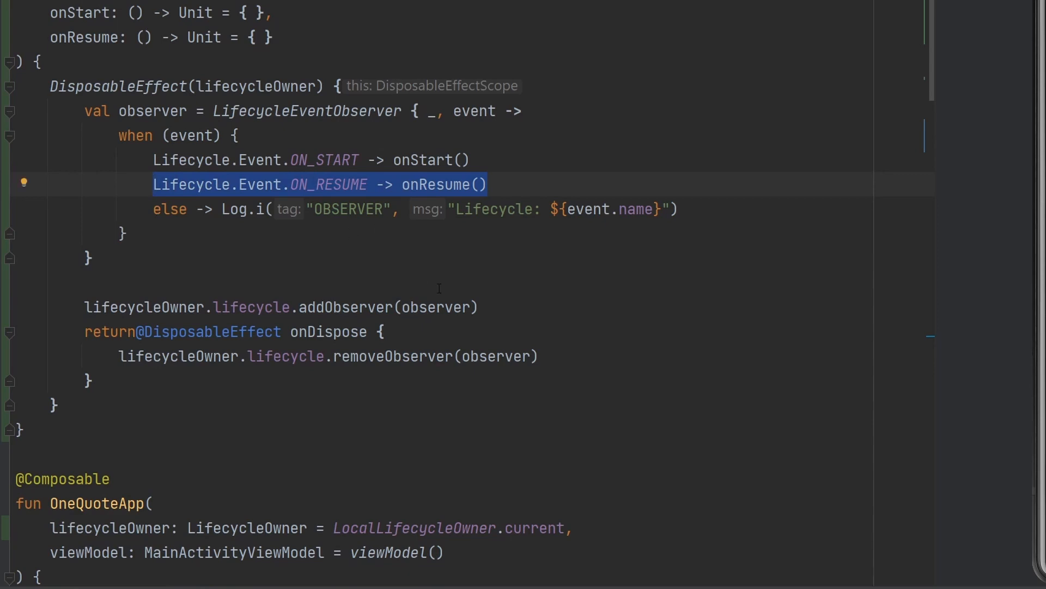
Step: Rename the helper to PerformOnLifecycle and check the updated call site in OneQuoteApp
{"action": "scroll", "scroll_direction": "down", "scroll_amount": 3}
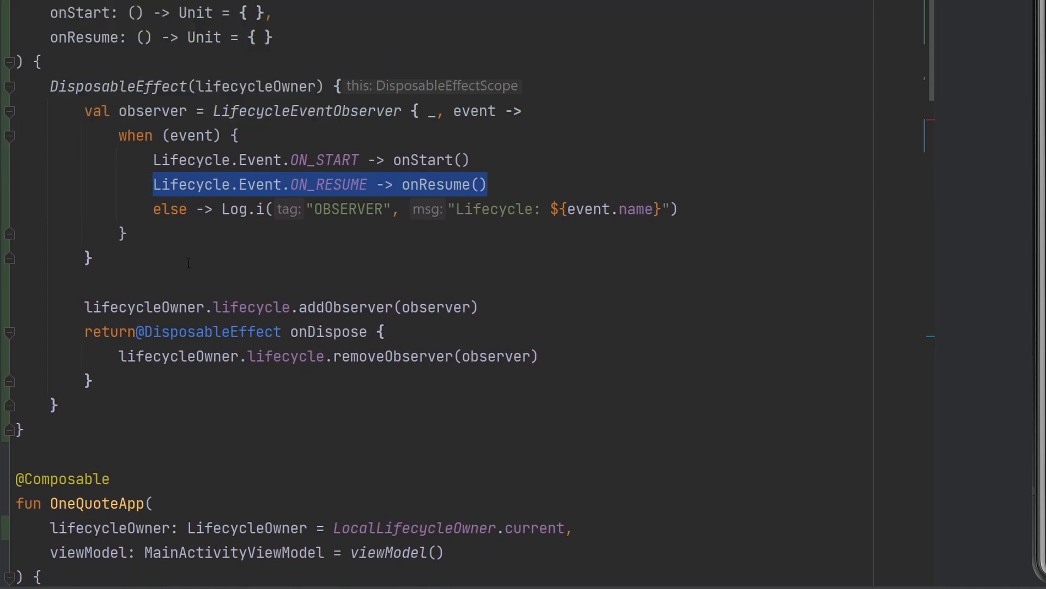
{"action": "scroll", "scroll_direction": "down", "scroll_amount": 3}
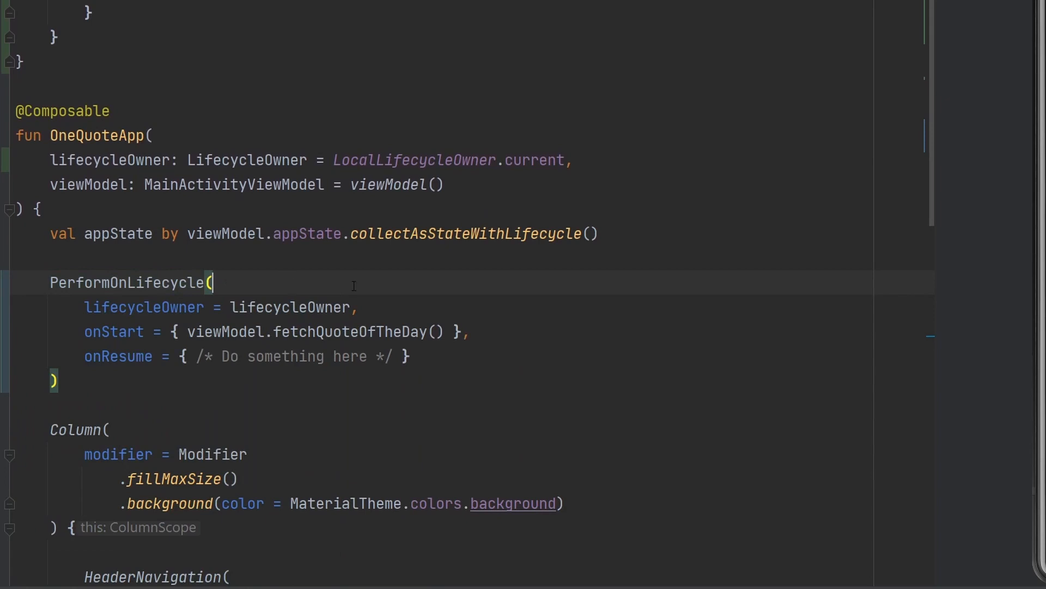
{"action": "scroll", "scroll_direction": "up", "scroll_amount": 3}
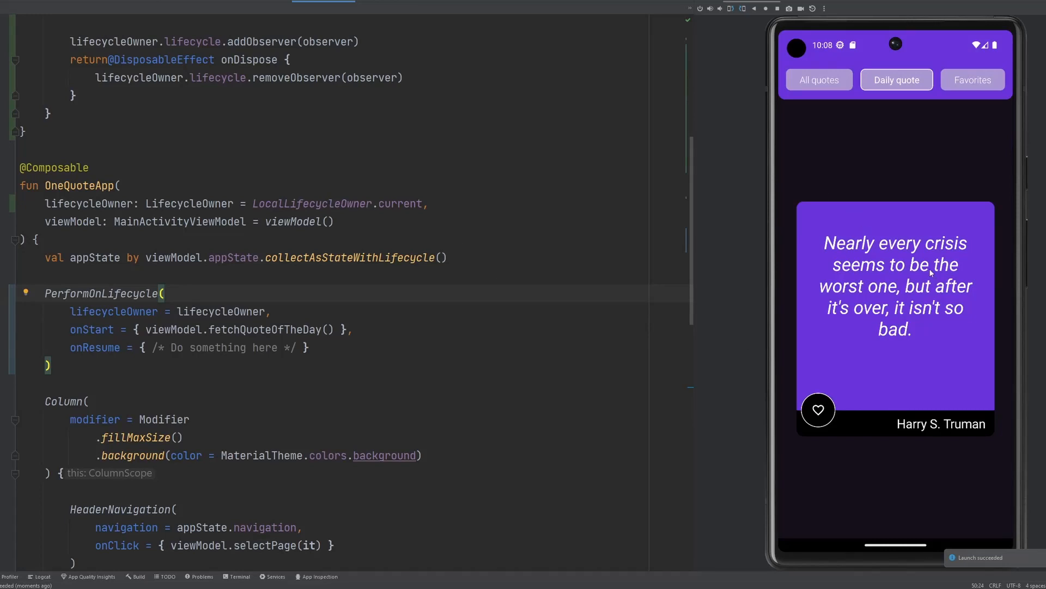
{"action": "mouse_move", "coordinate": [957, 379]}
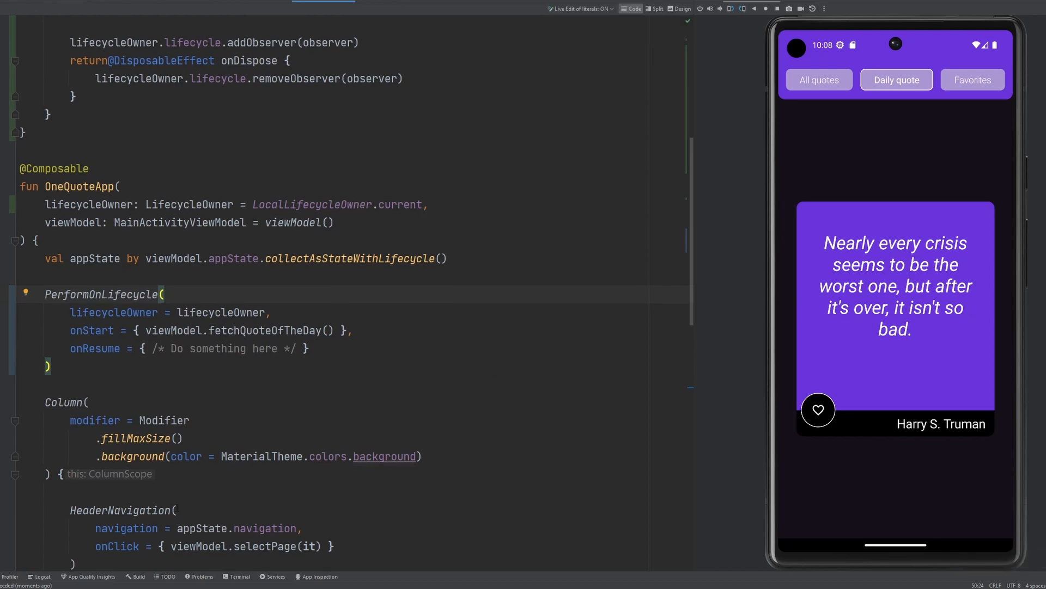
Step: Show the Logcat output of the running onequote app while the Truman quote stays on screen
{"action": "left_click", "coordinate": [40, 575]}
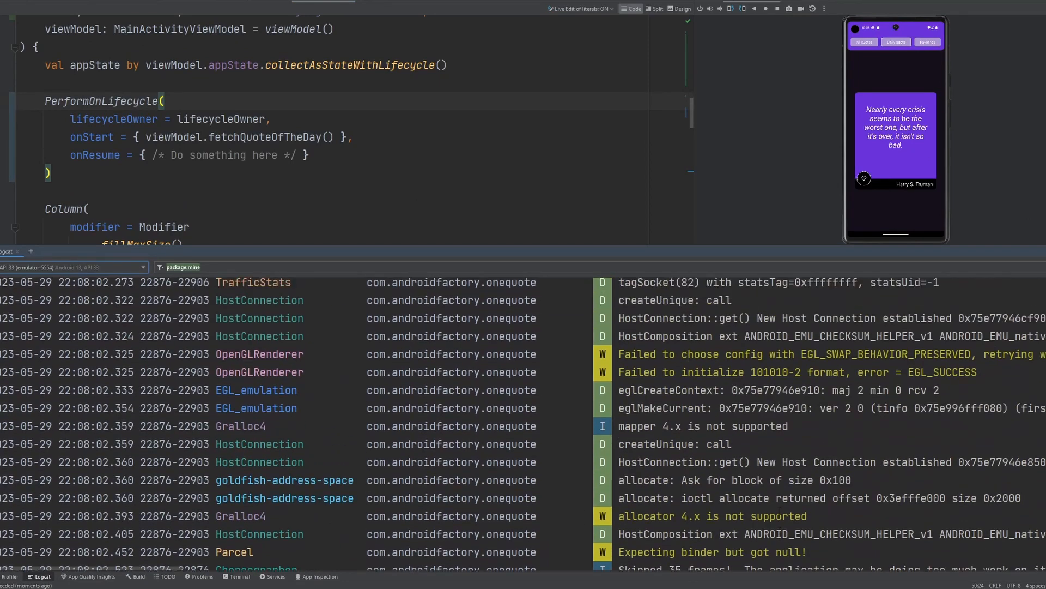
{"action": "scroll", "scroll_direction": "up", "scroll_amount": 3}
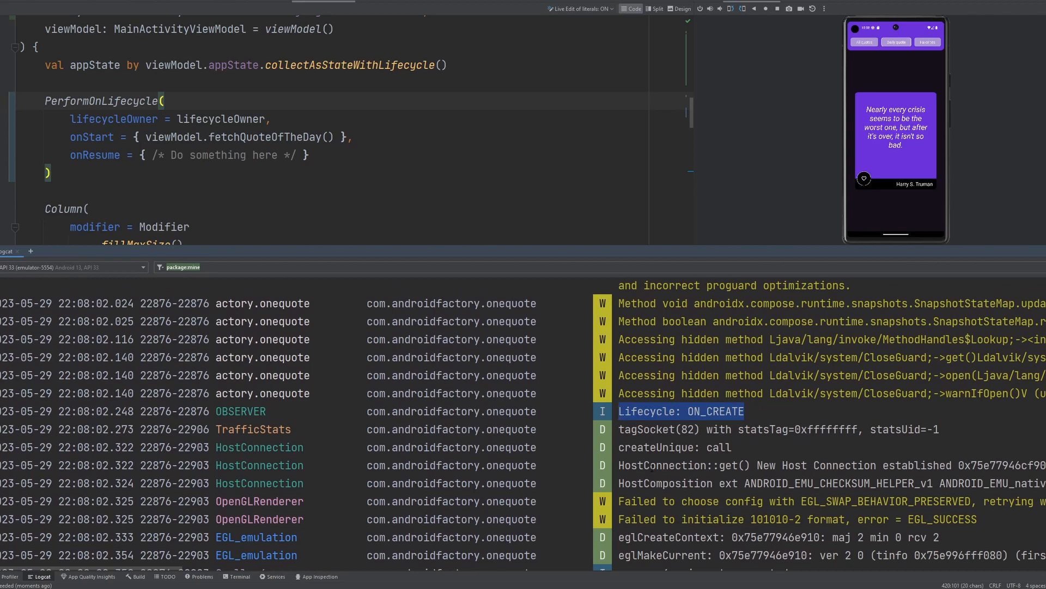
{"action": "scroll", "scroll_direction": "down", "scroll_amount": 3}
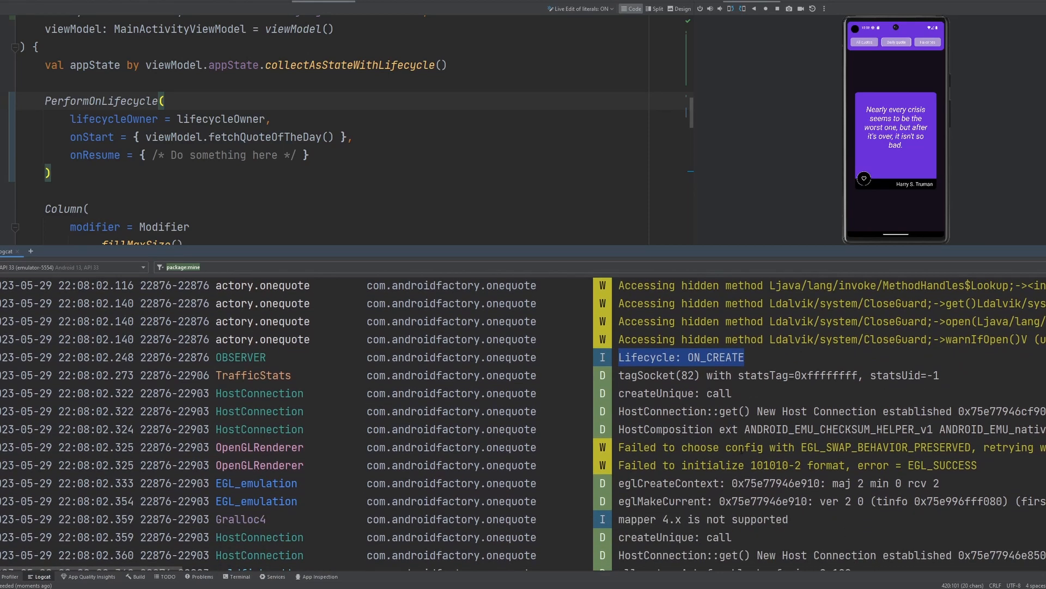
{"action": "scroll", "scroll_direction": "up", "scroll_amount": 3}
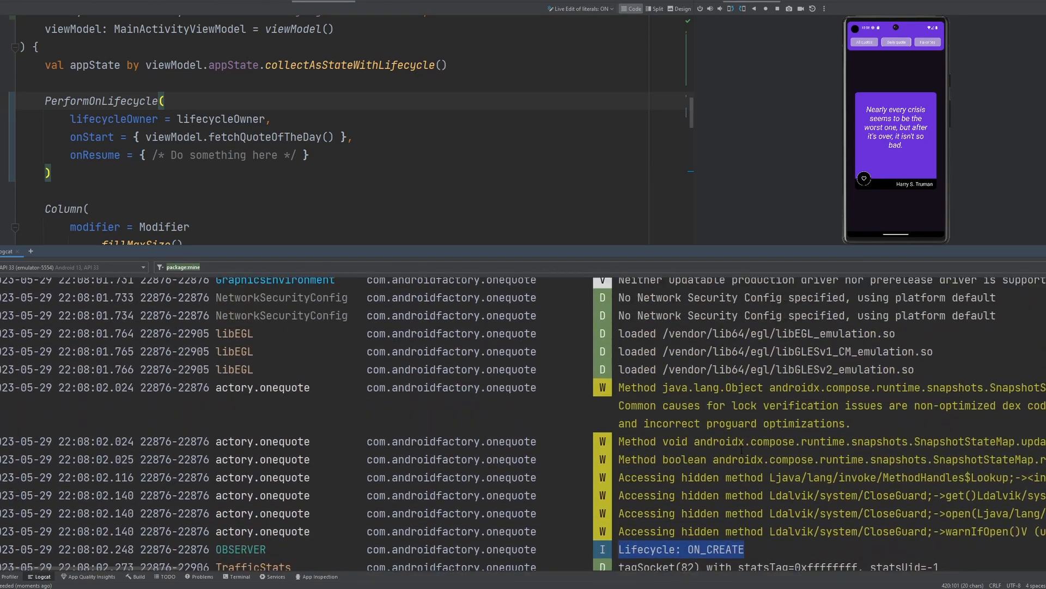
{"action": "scroll", "scroll_direction": "down", "scroll_amount": 3}
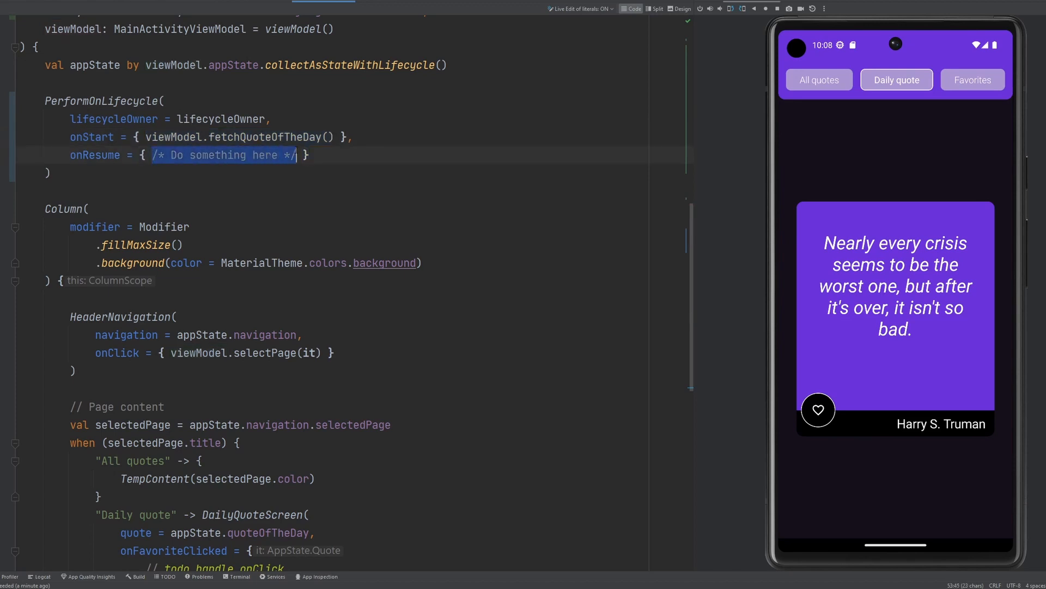
{"action": "scroll", "scroll_direction": "up", "scroll_amount": 3}
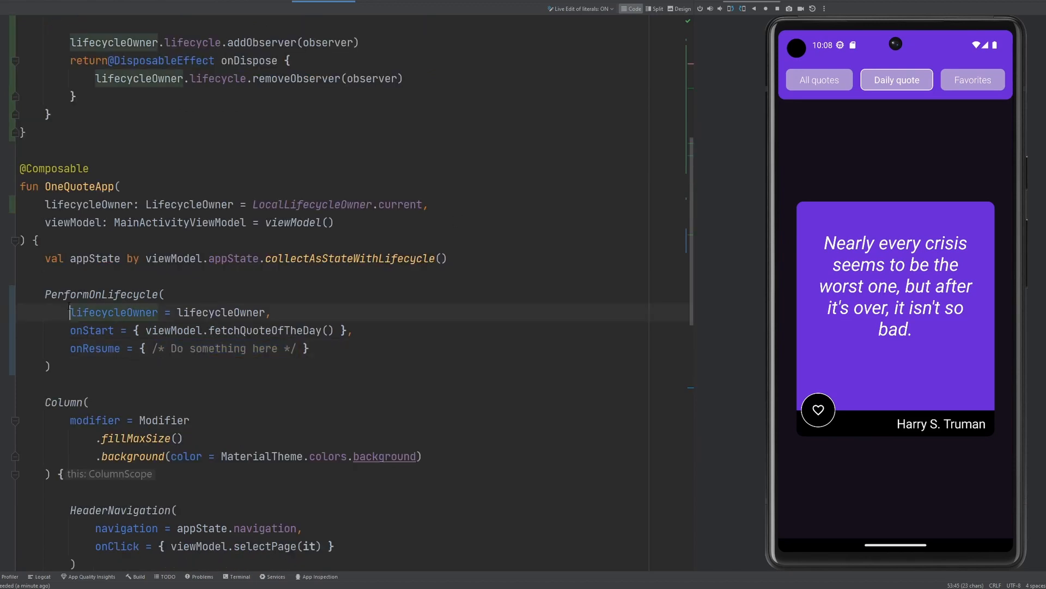